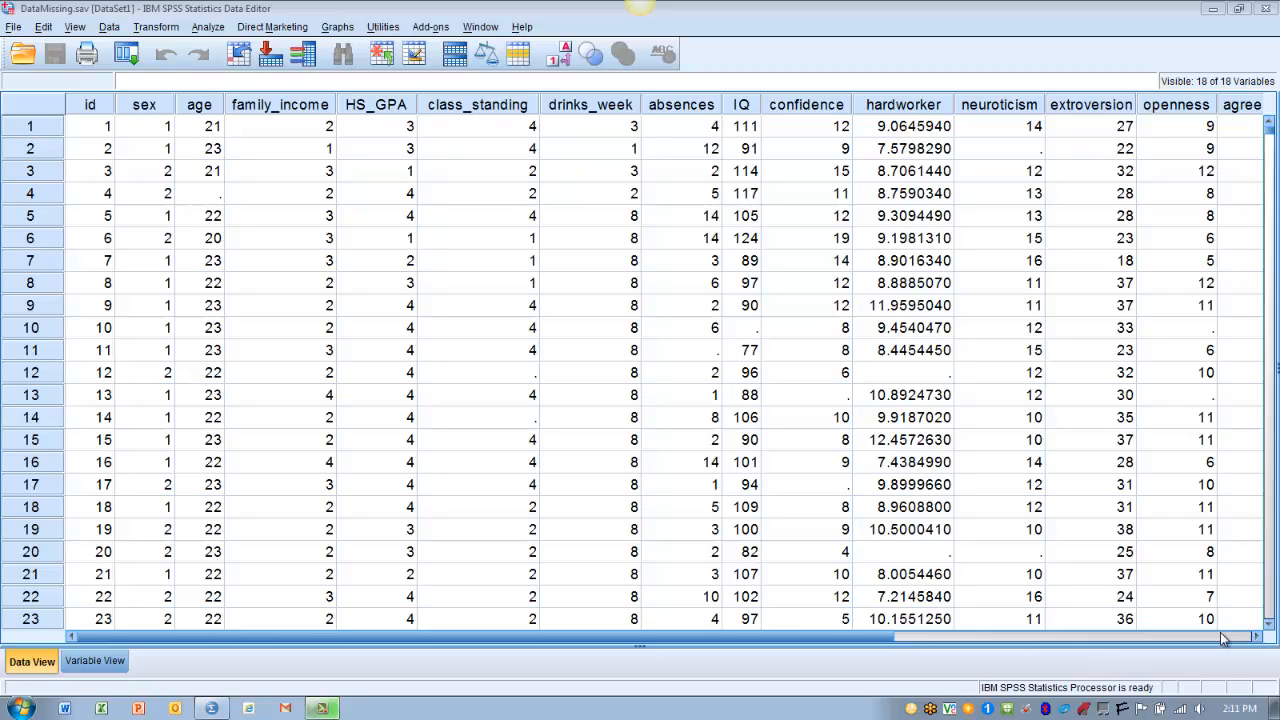
mouse_move(502, 491)
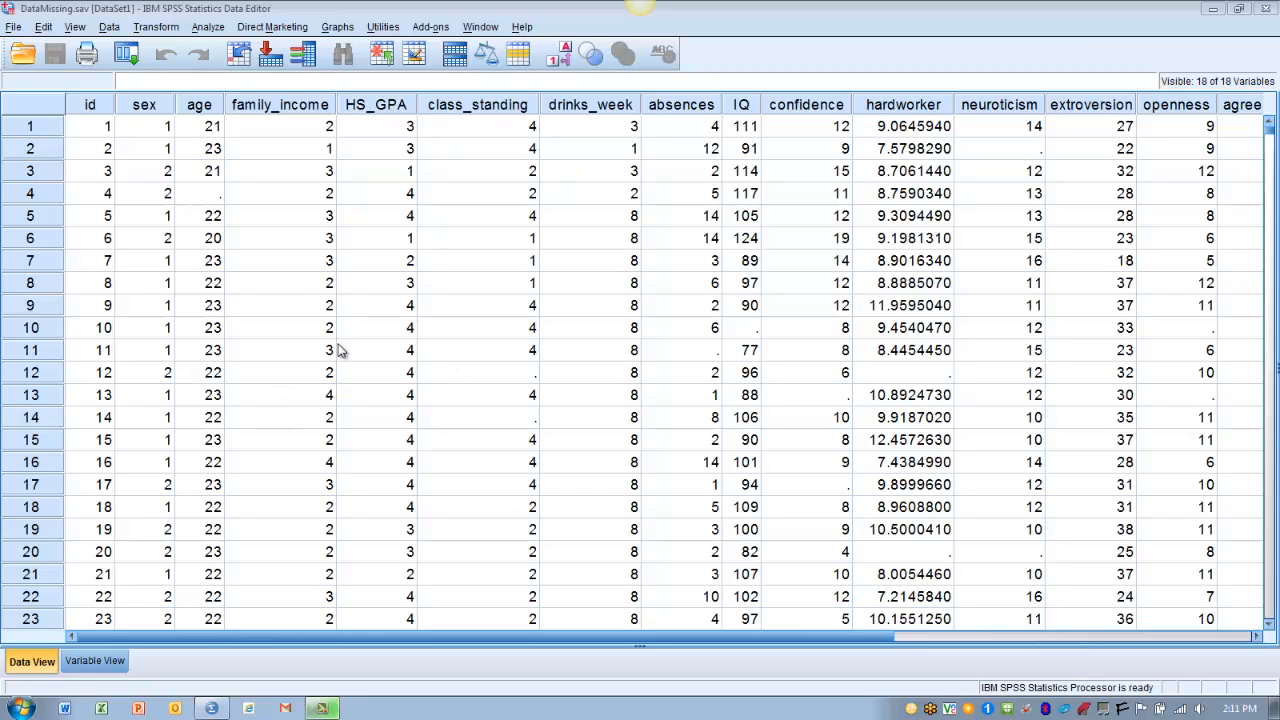
mouse_move(310, 313)
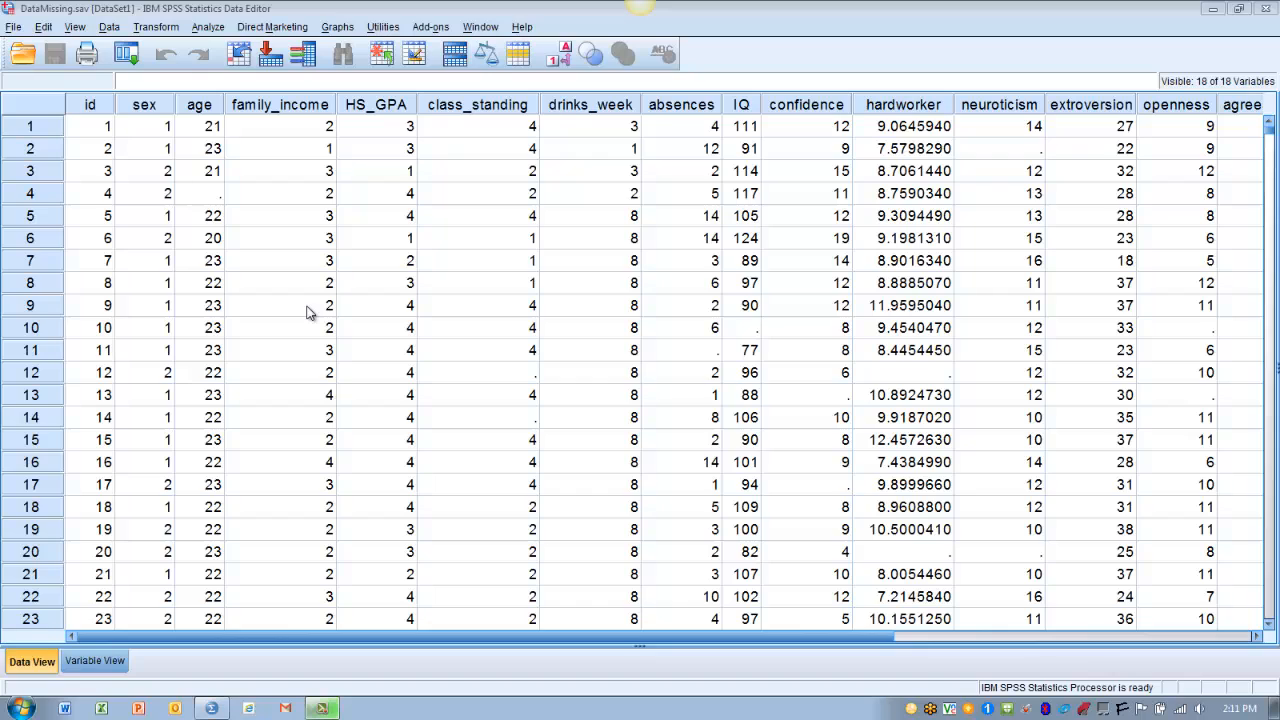
mouse_move(208, 27)
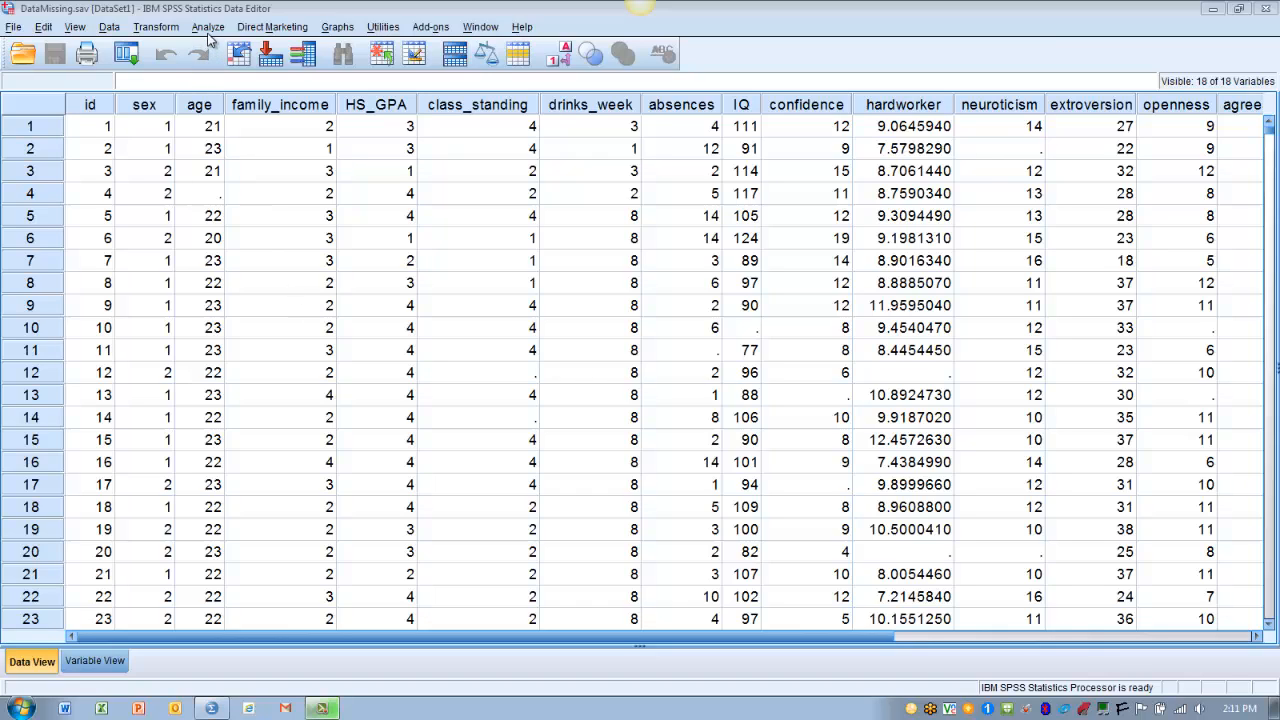
Open Missing Value Analysis from the Analyze menu.
click(207, 27)
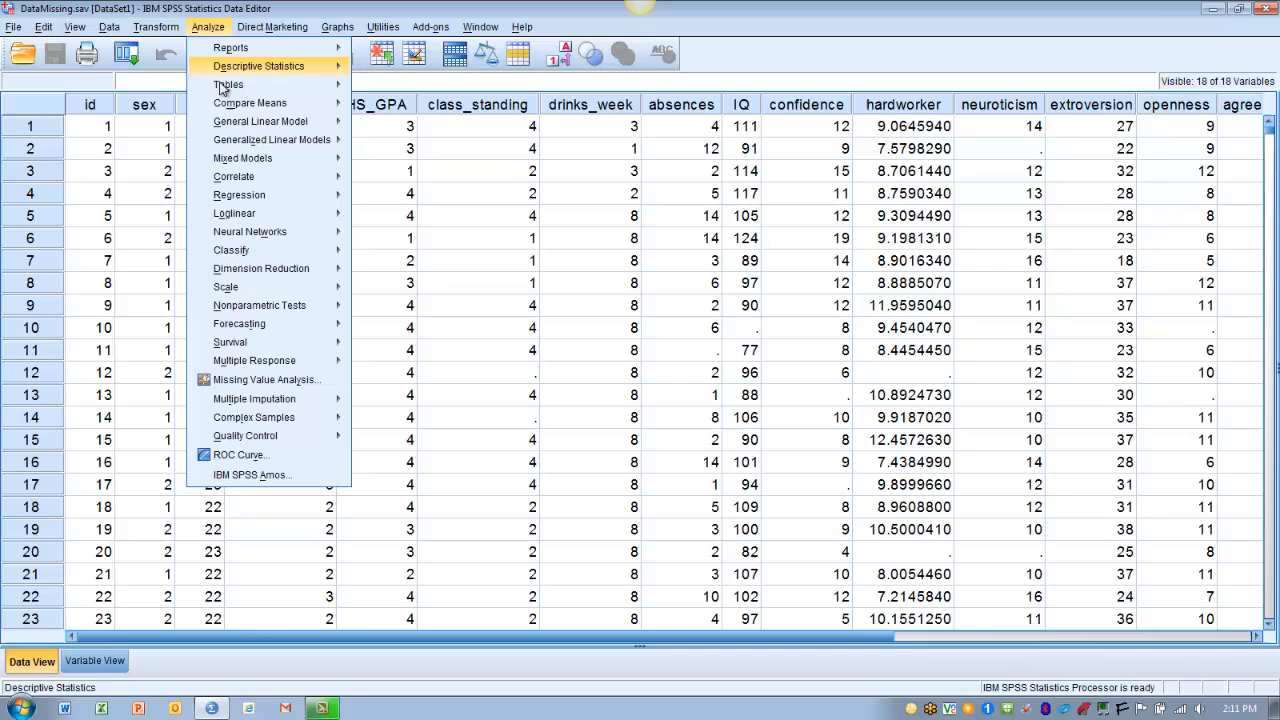
mouse_move(265, 379)
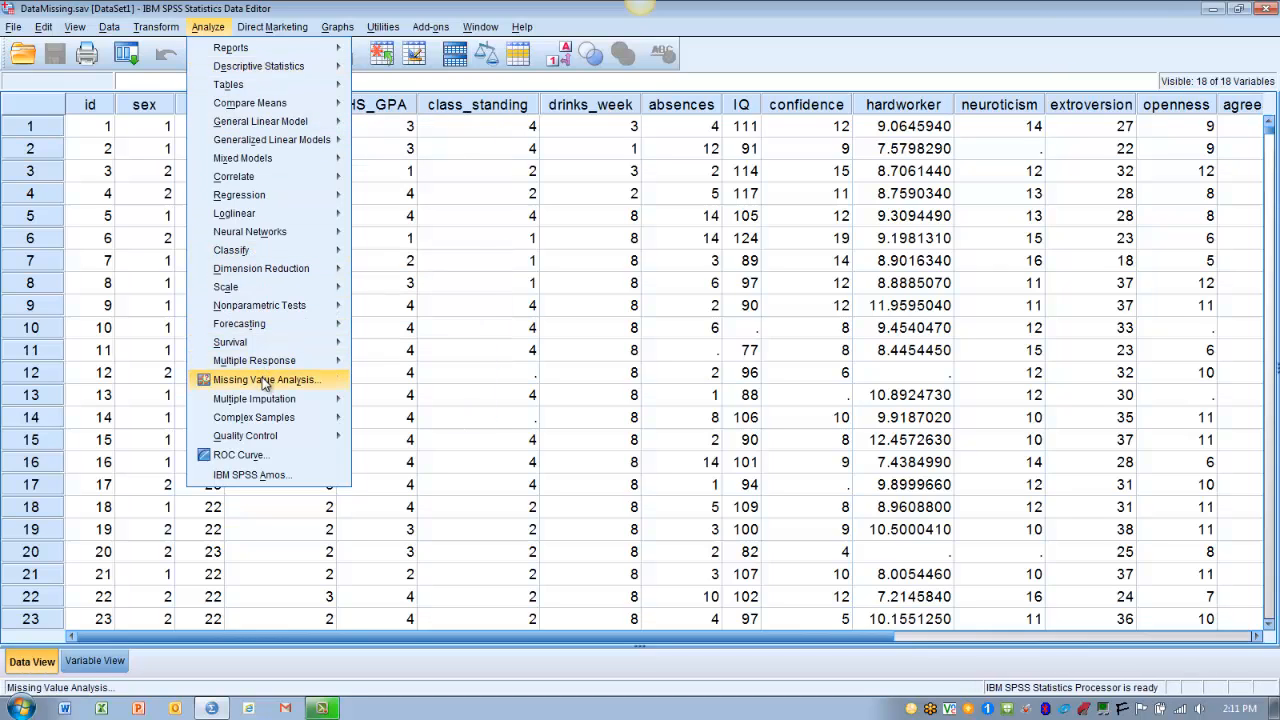
click(266, 379)
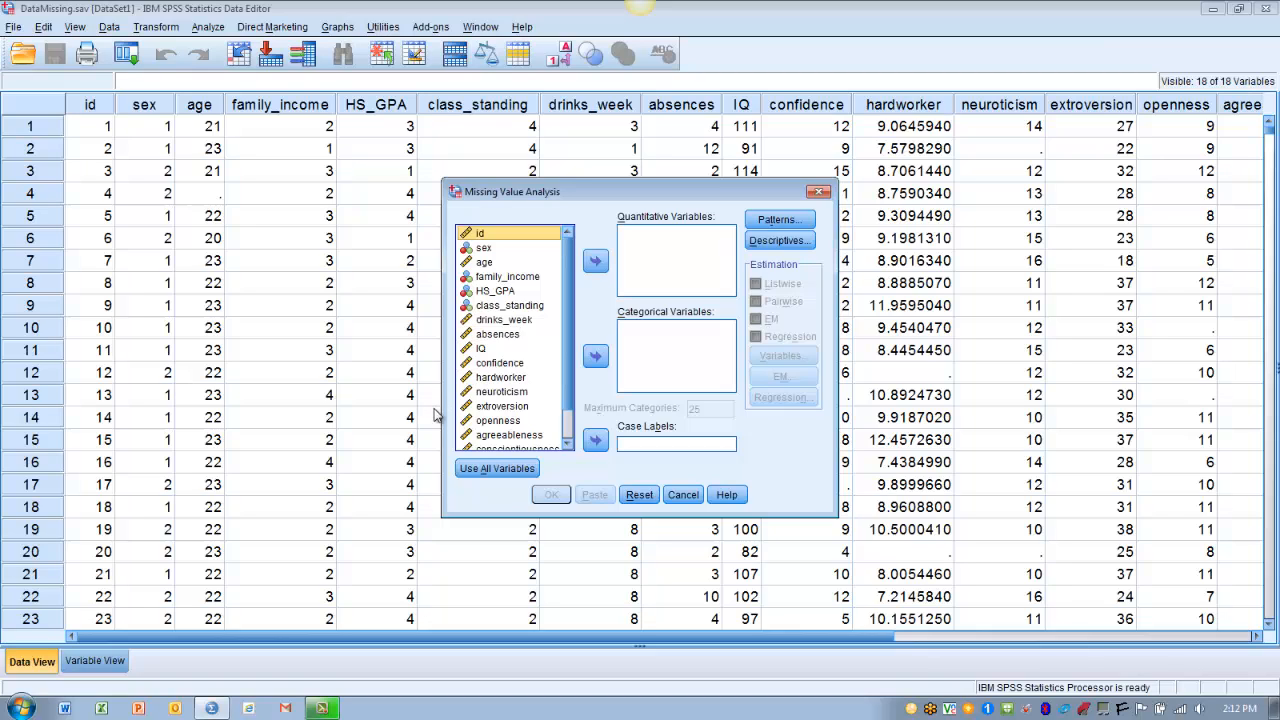
mouse_move(500, 380)
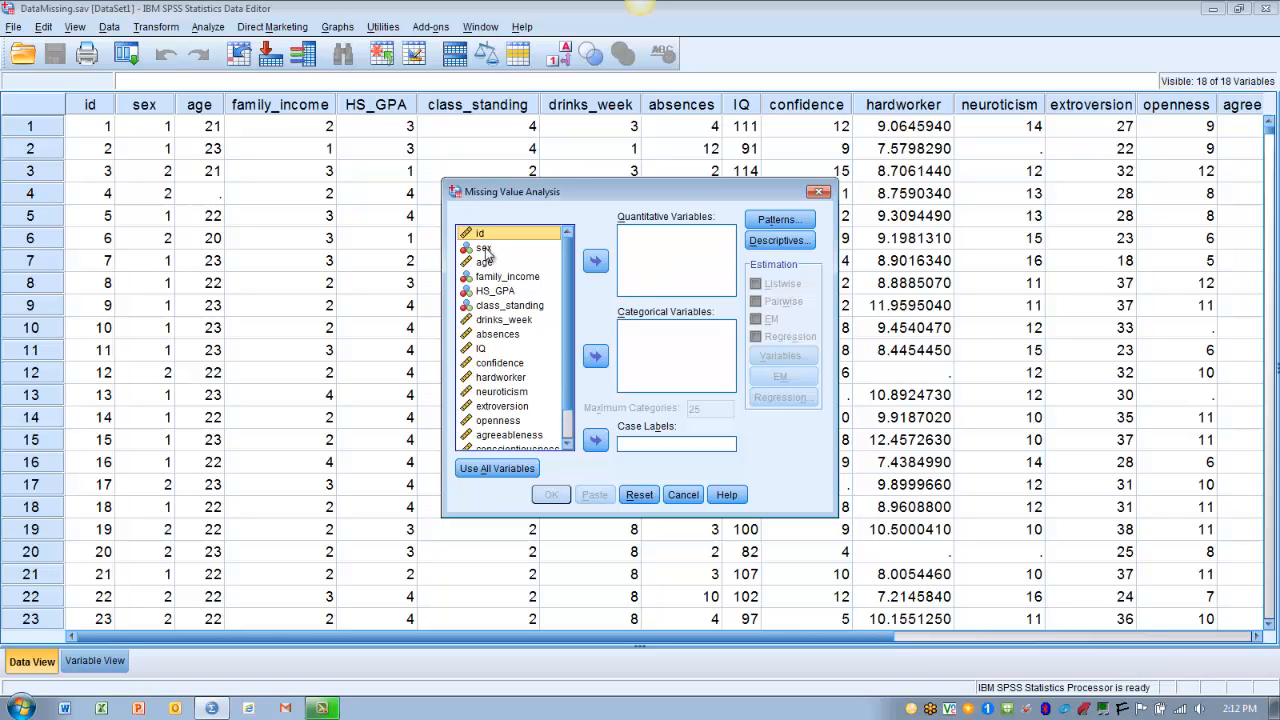
Assign sex as categorical; age, family_income, HS_GPA as quantitative; enable EM estimation.
click(484, 247)
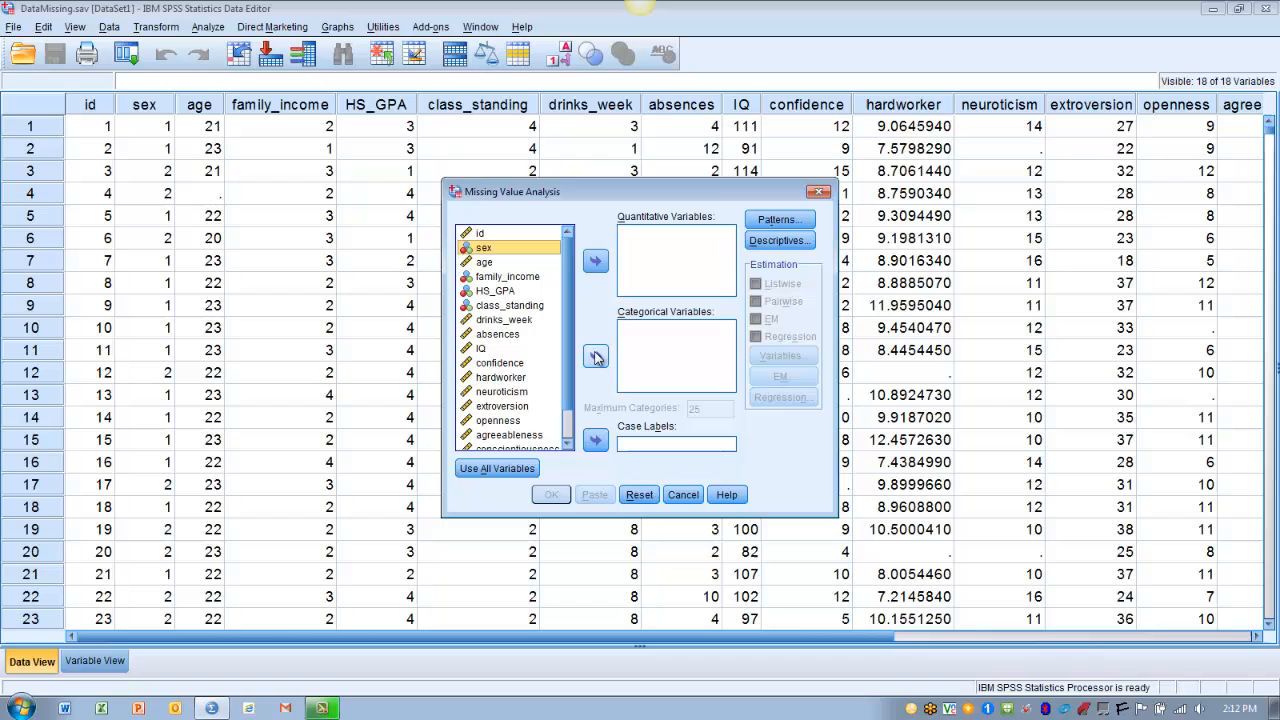
click(595, 356)
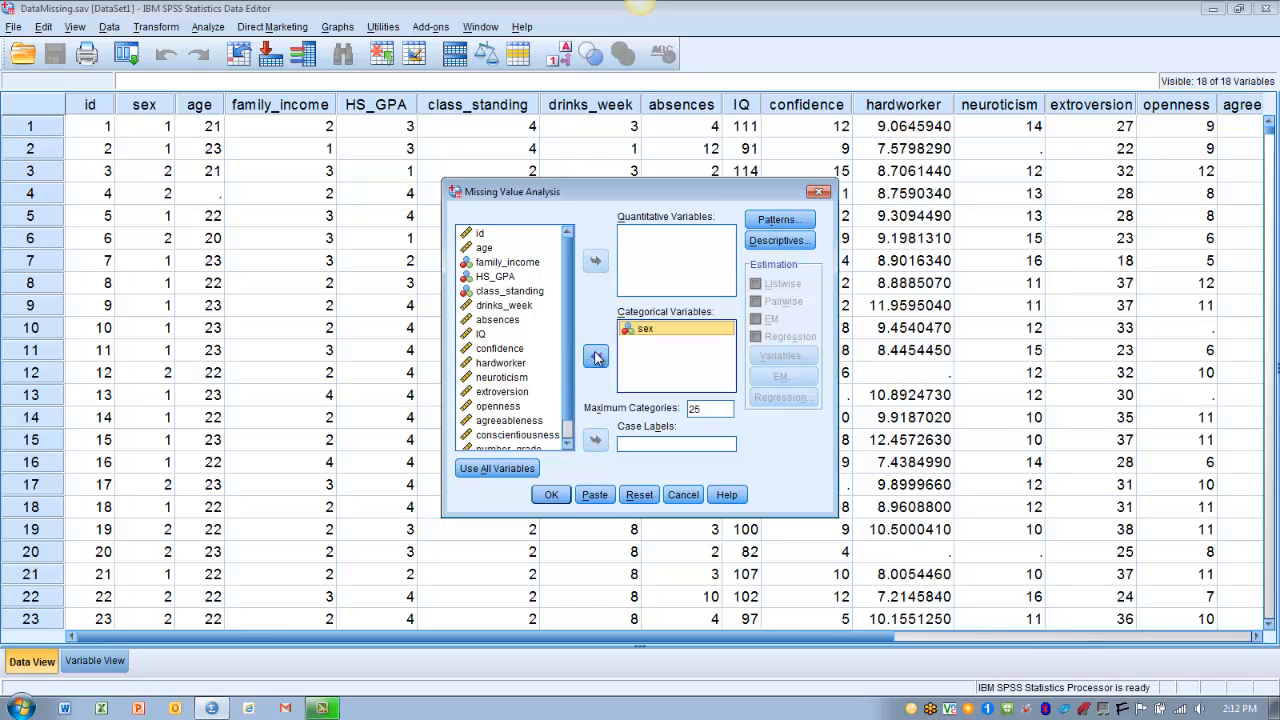
click(506, 262)
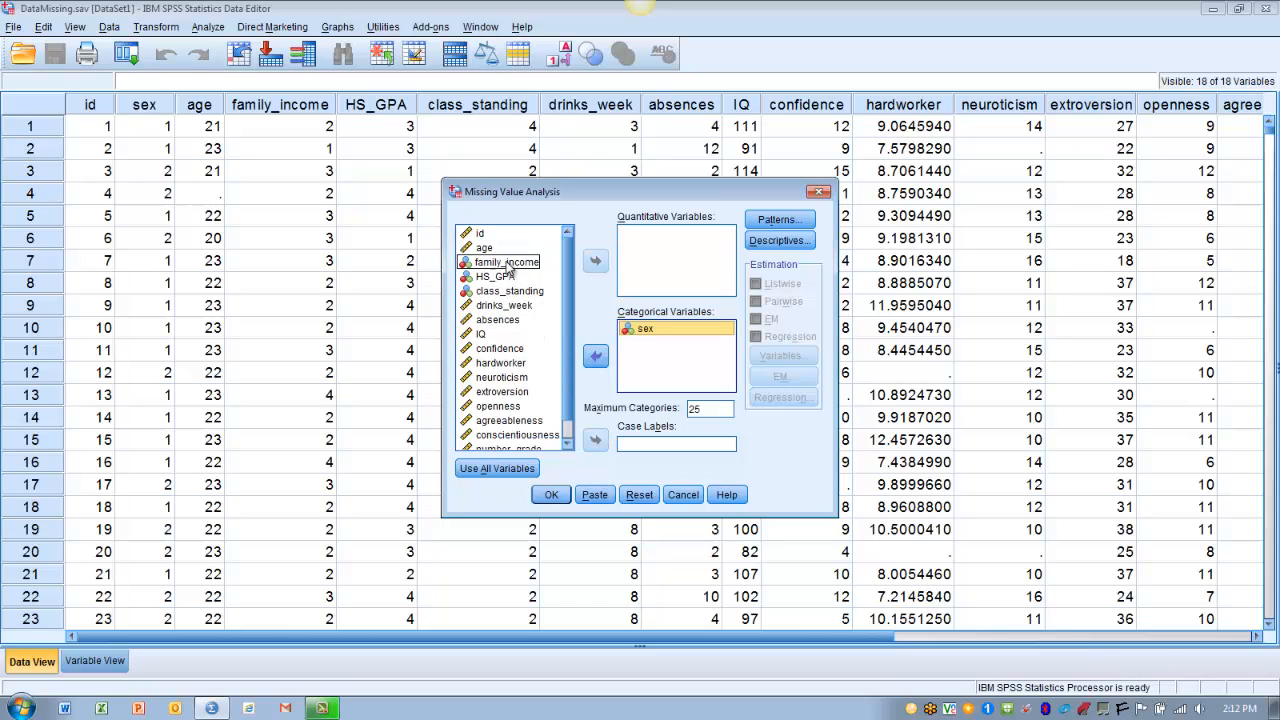
click(484, 247)
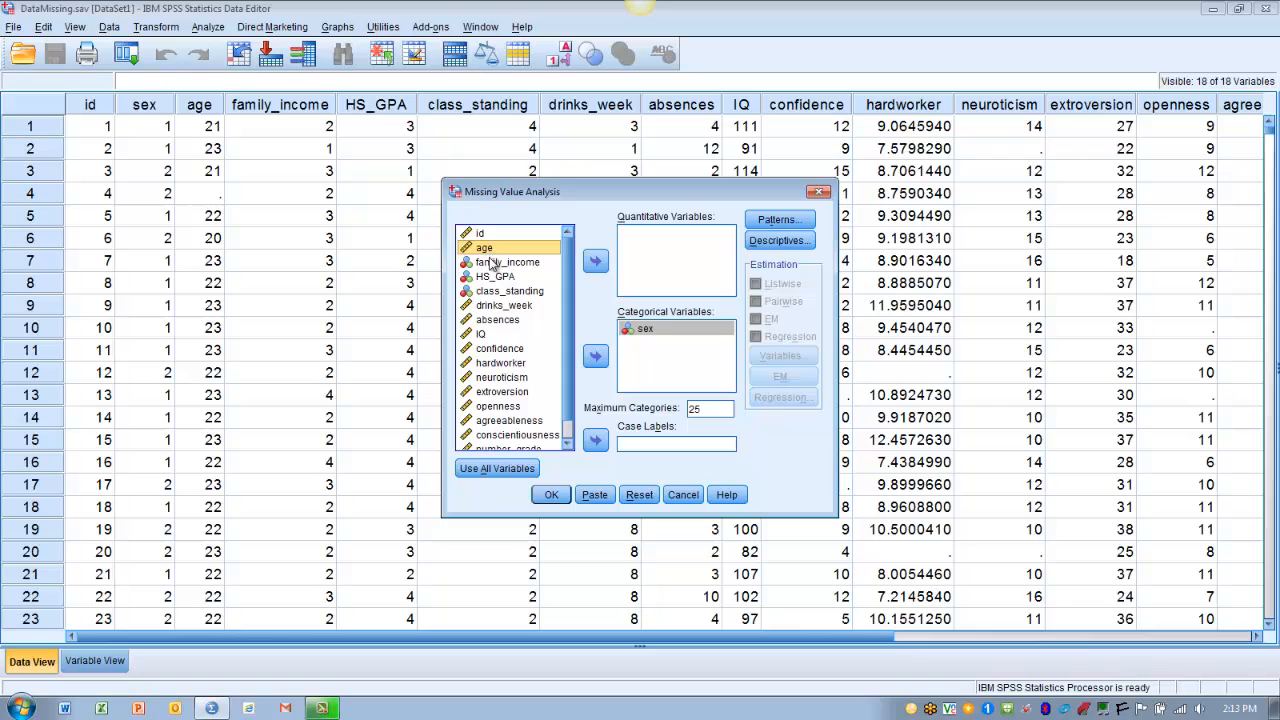
click(496, 276)
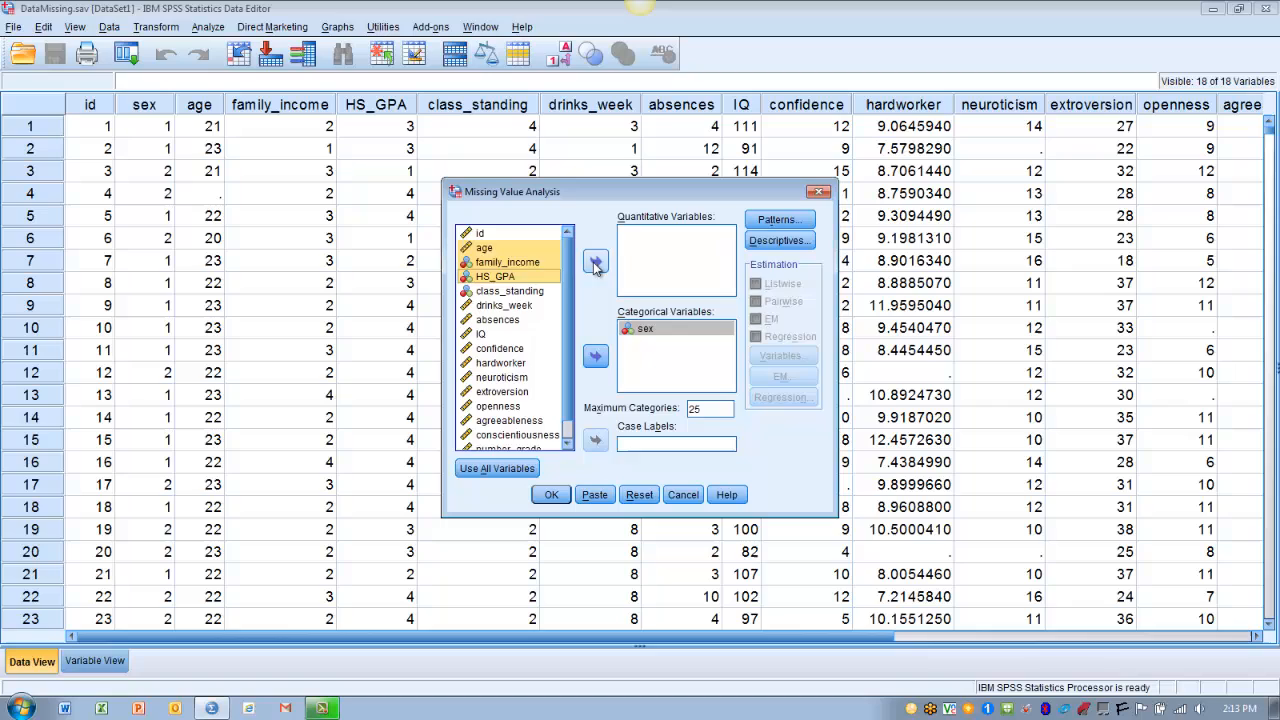
click(595, 262)
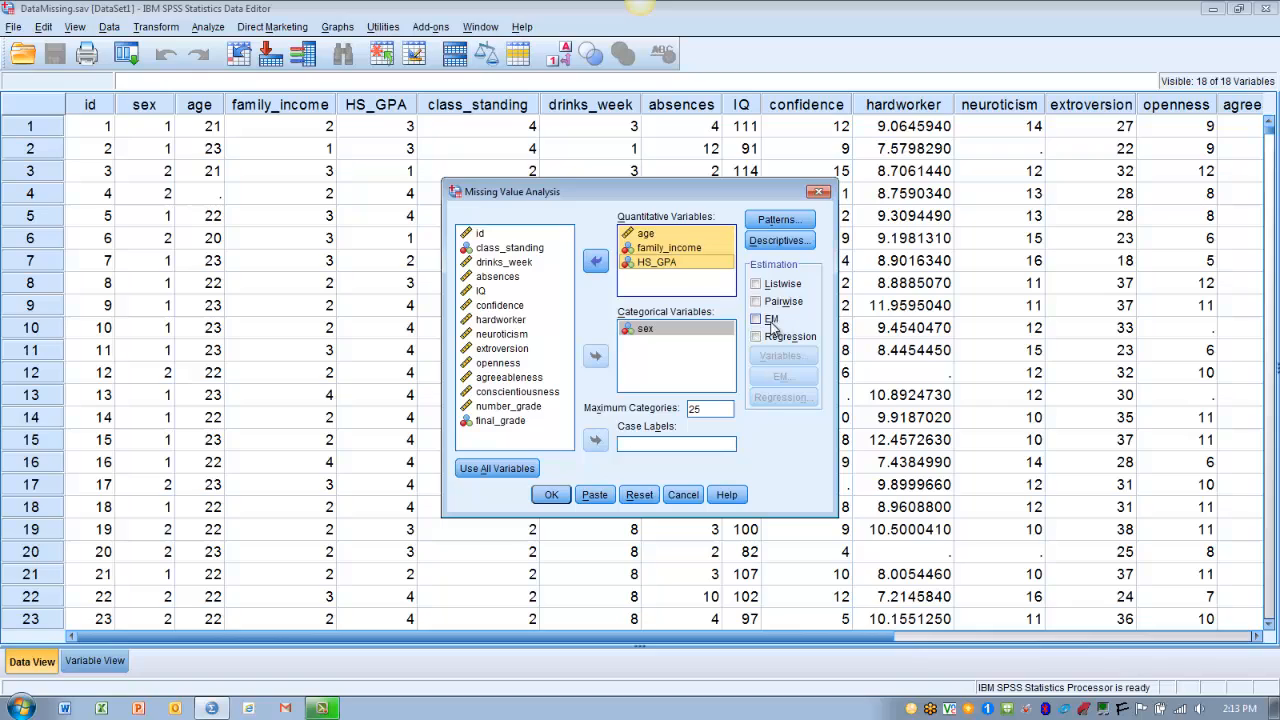
click(756, 318)
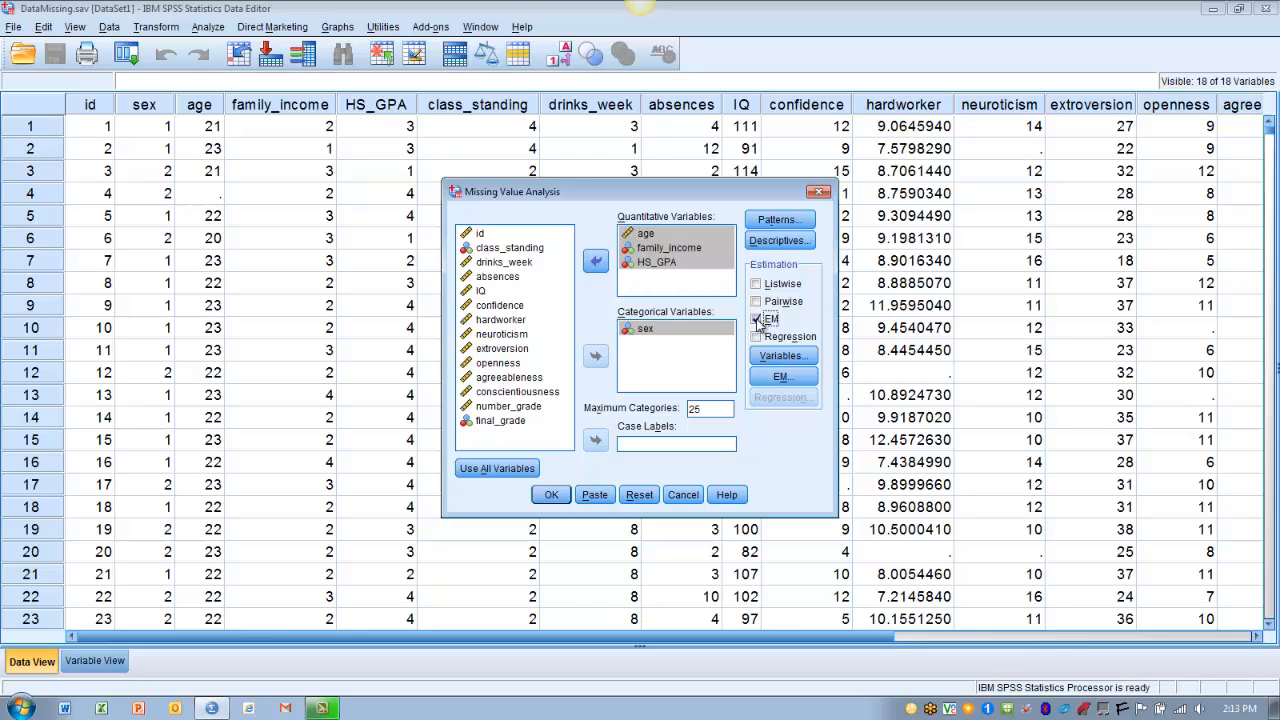
click(757, 318)
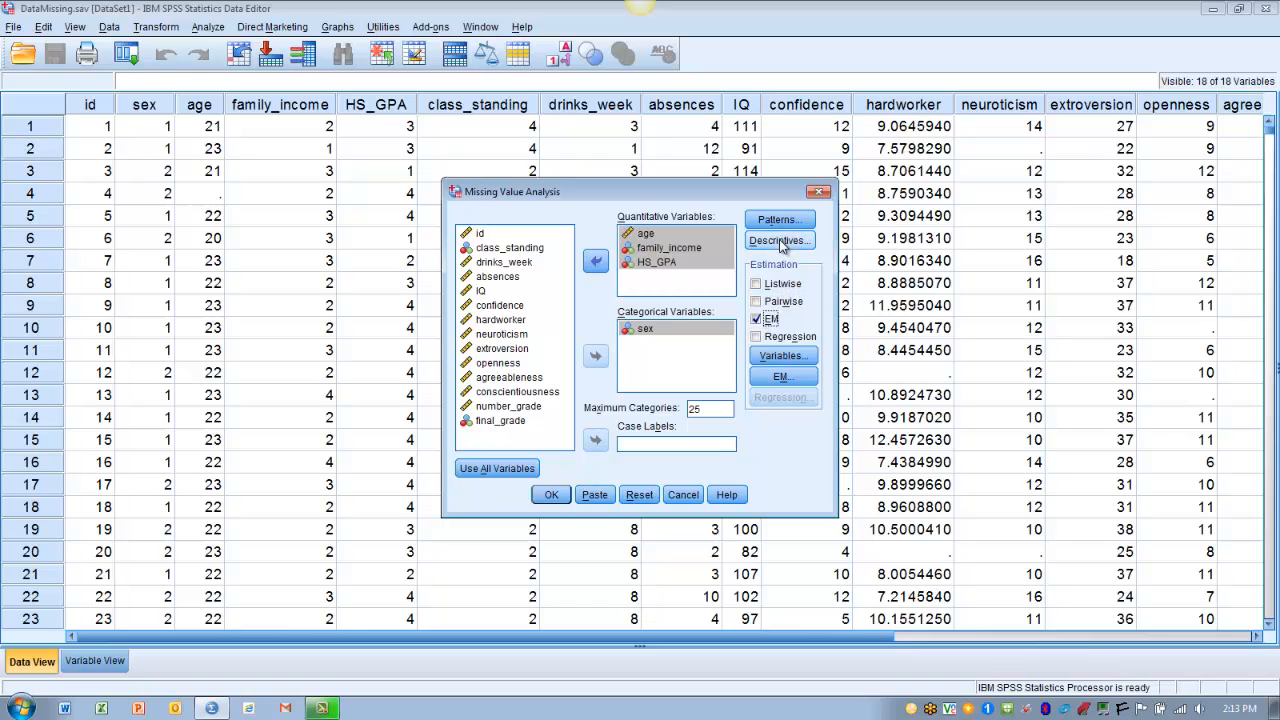
In Descriptives, add indicator-variable t tests with probabilities included in the table.
click(779, 240)
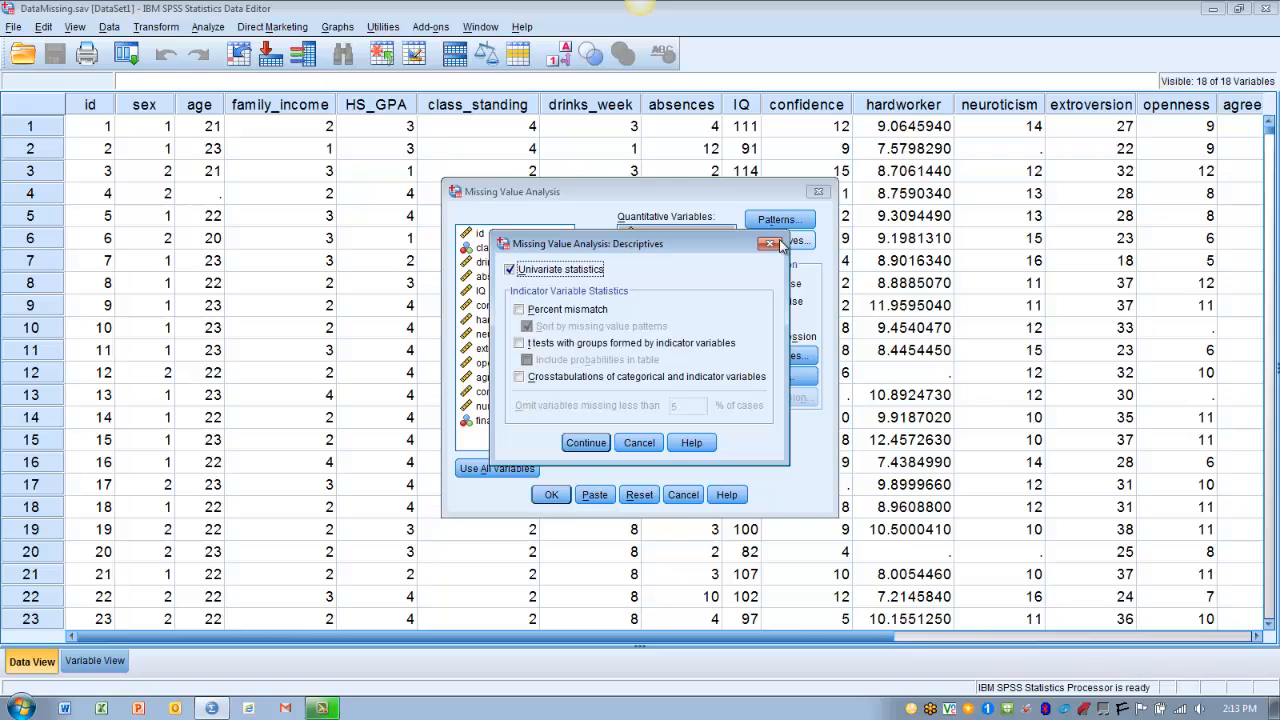
mouse_move(716, 301)
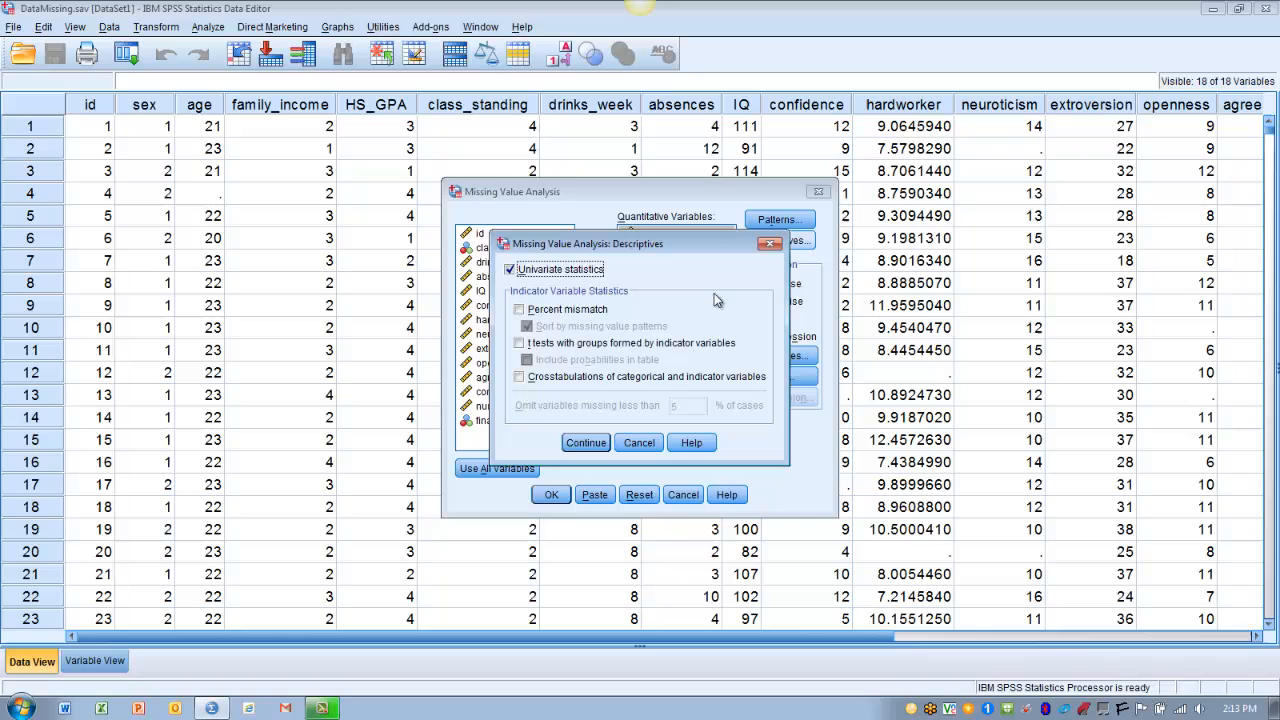
click(519, 343)
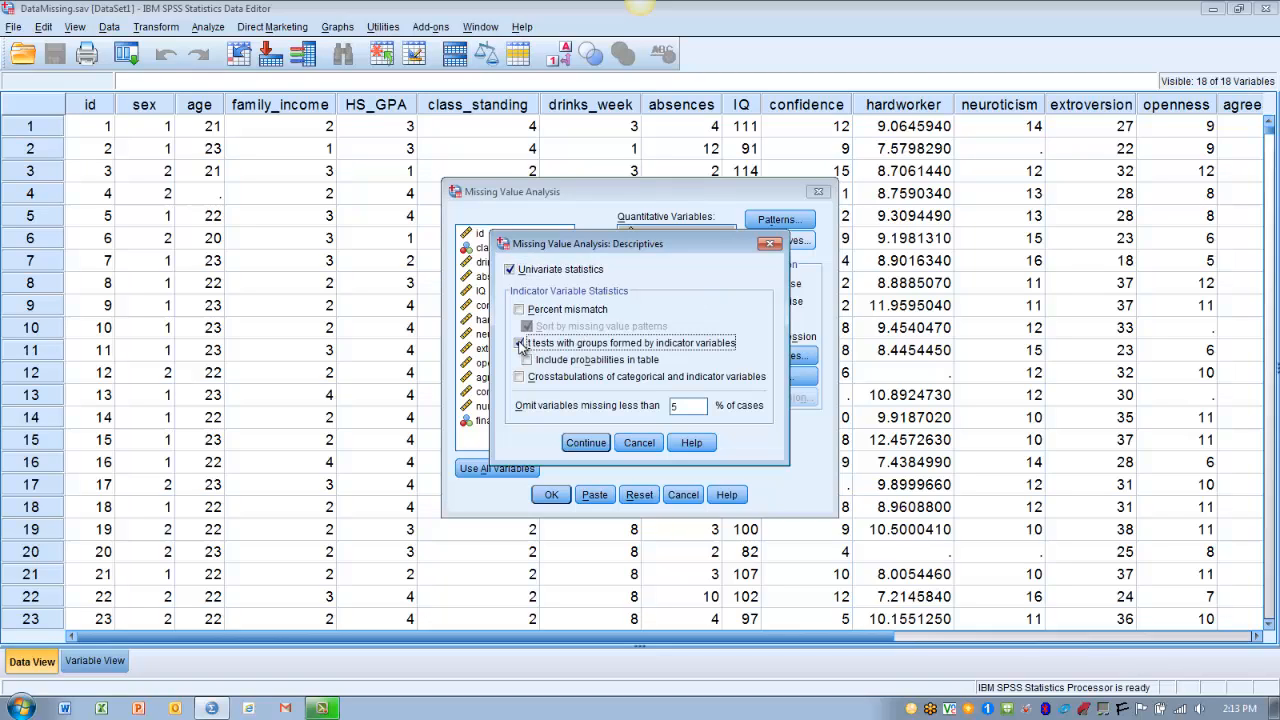
click(519, 343)
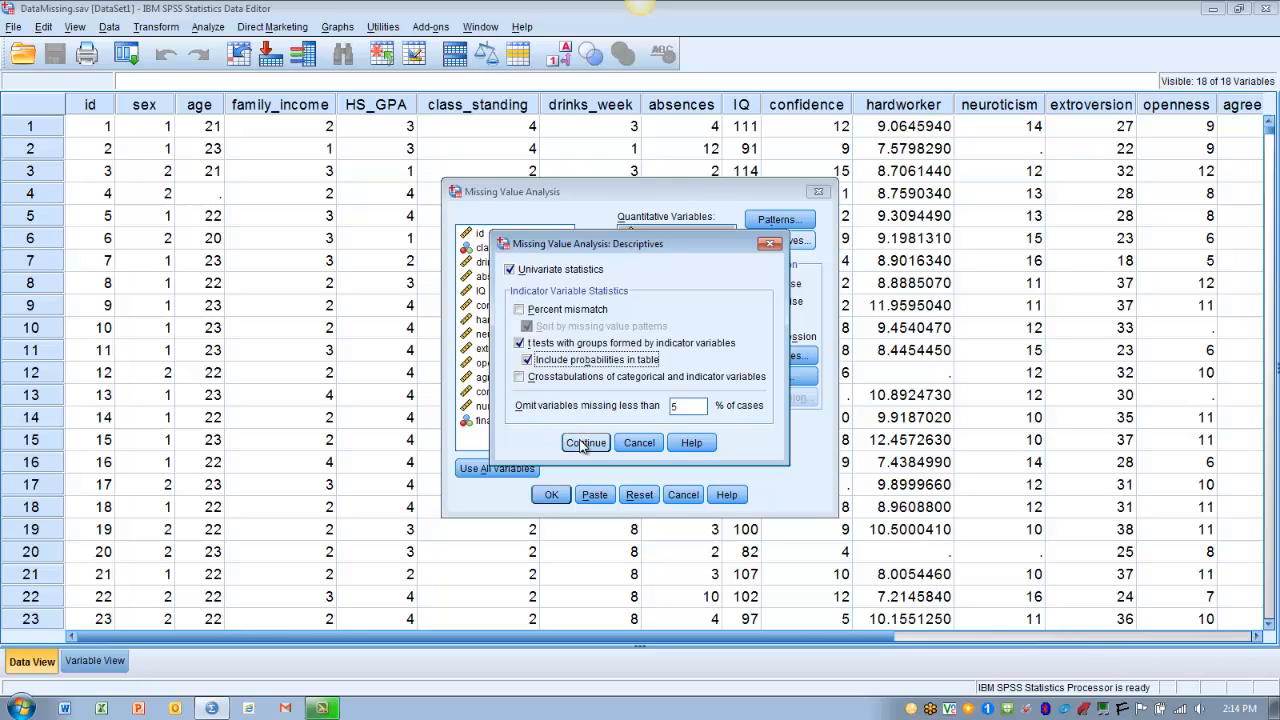
click(585, 442)
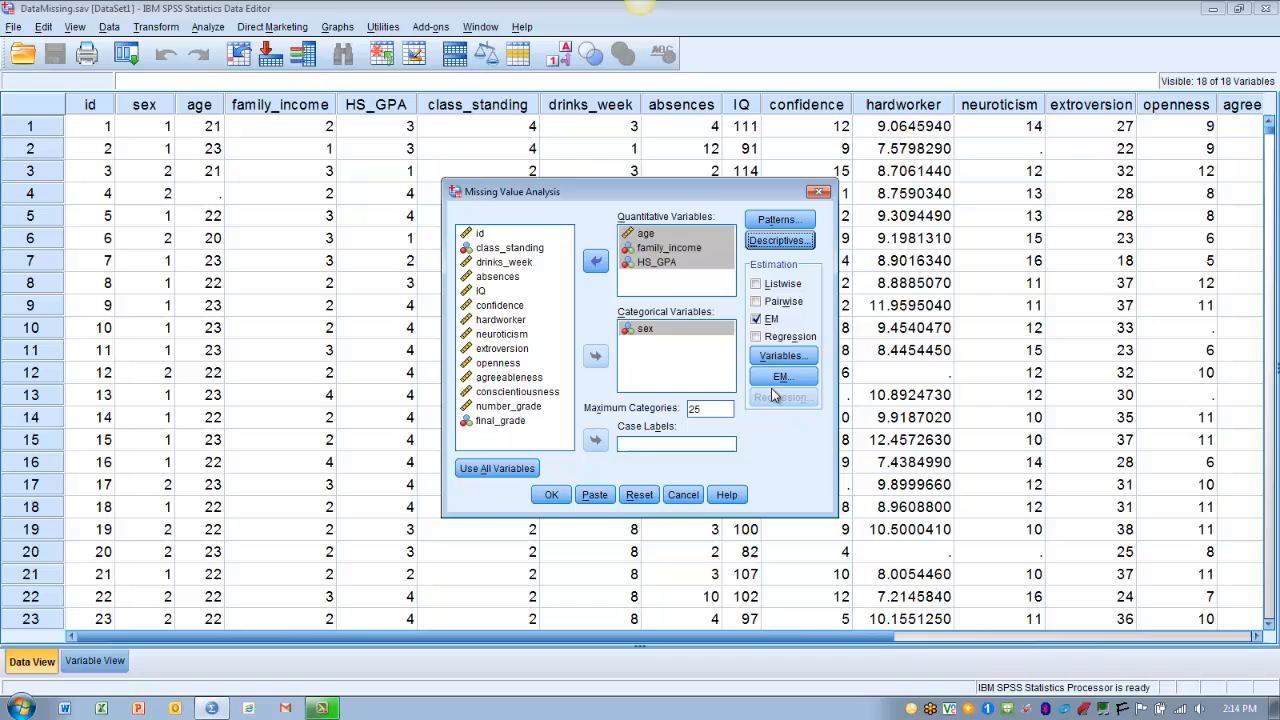
Save EM-completed data as a new dataset named 'new' and run the analysis.
click(782, 375)
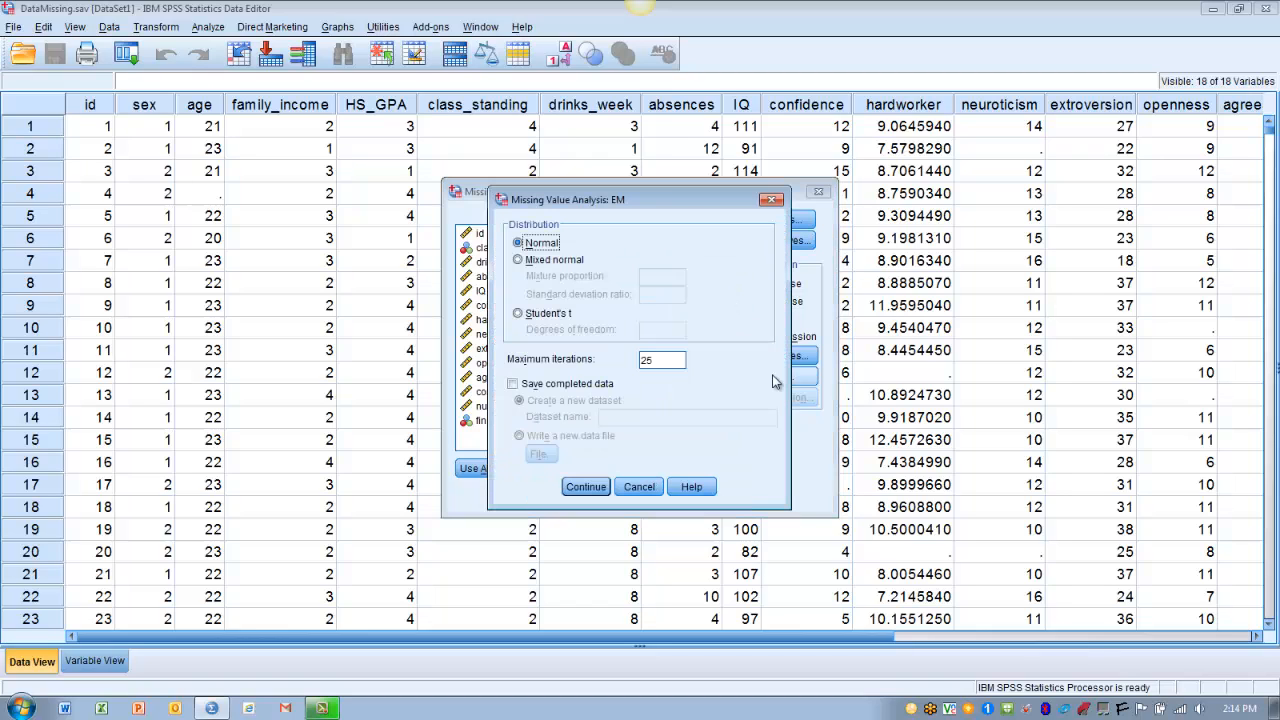
mouse_move(749, 375)
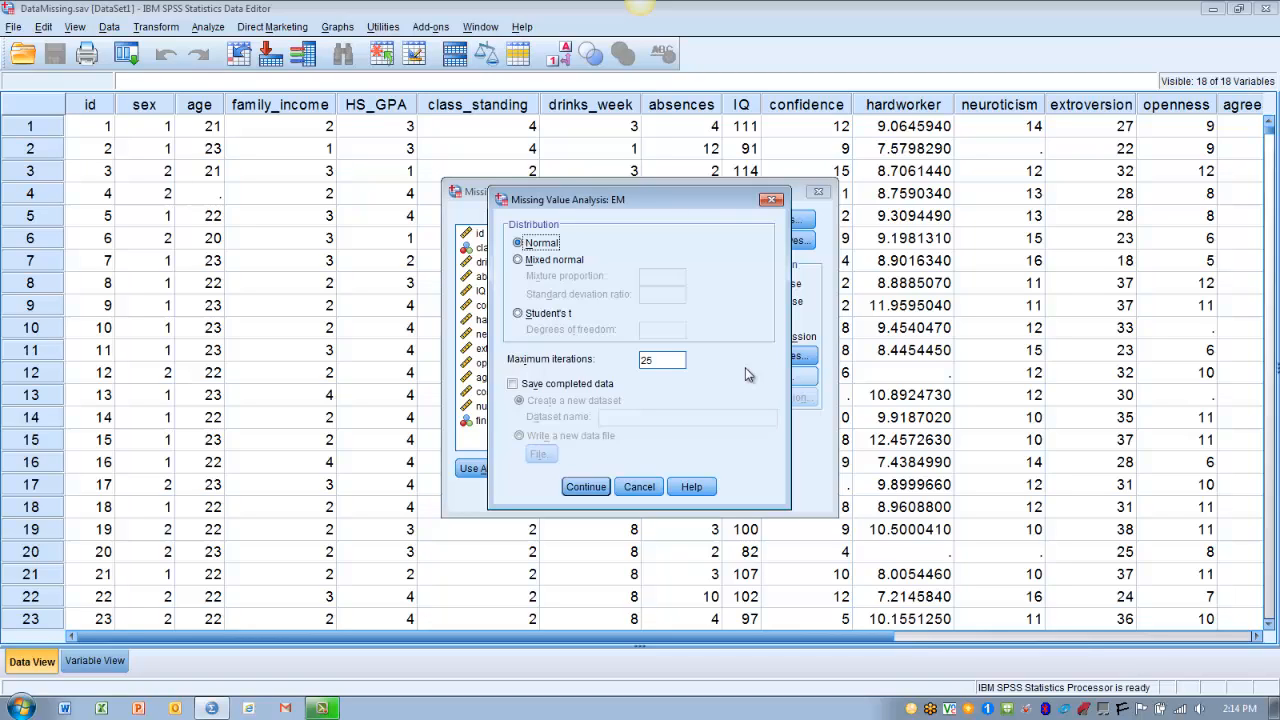
mouse_move(607, 275)
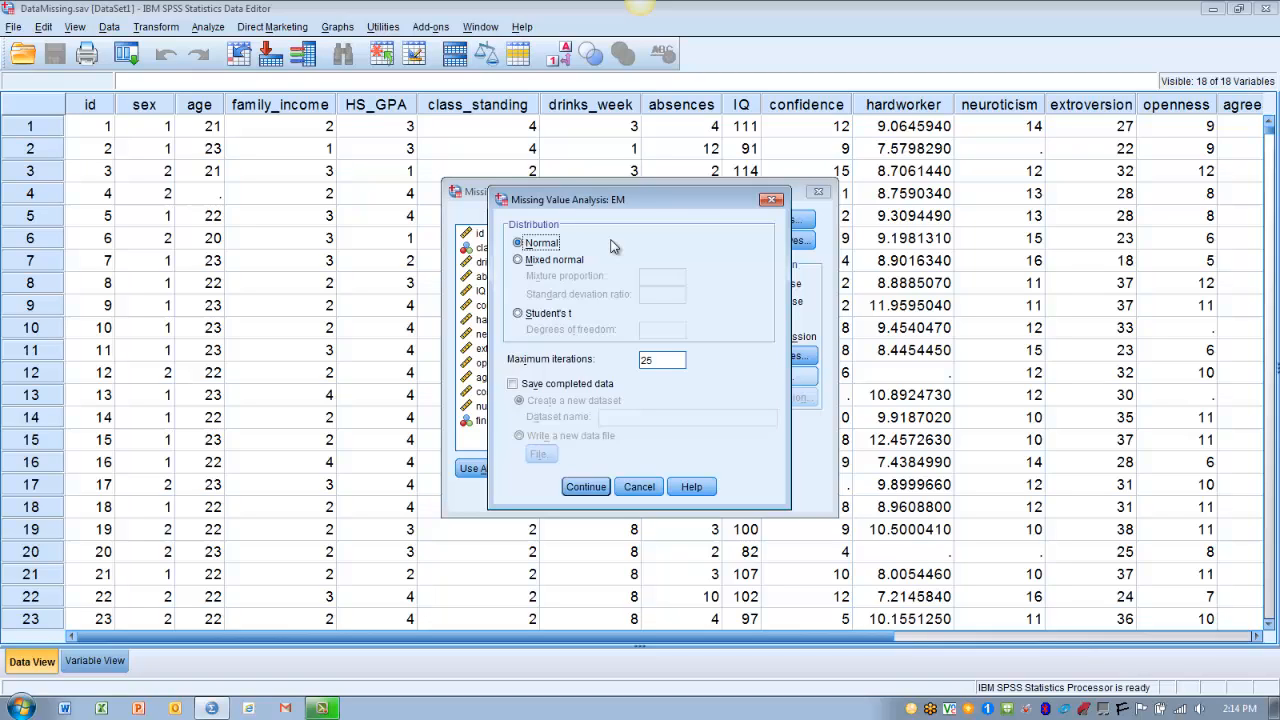
mouse_move(658, 375)
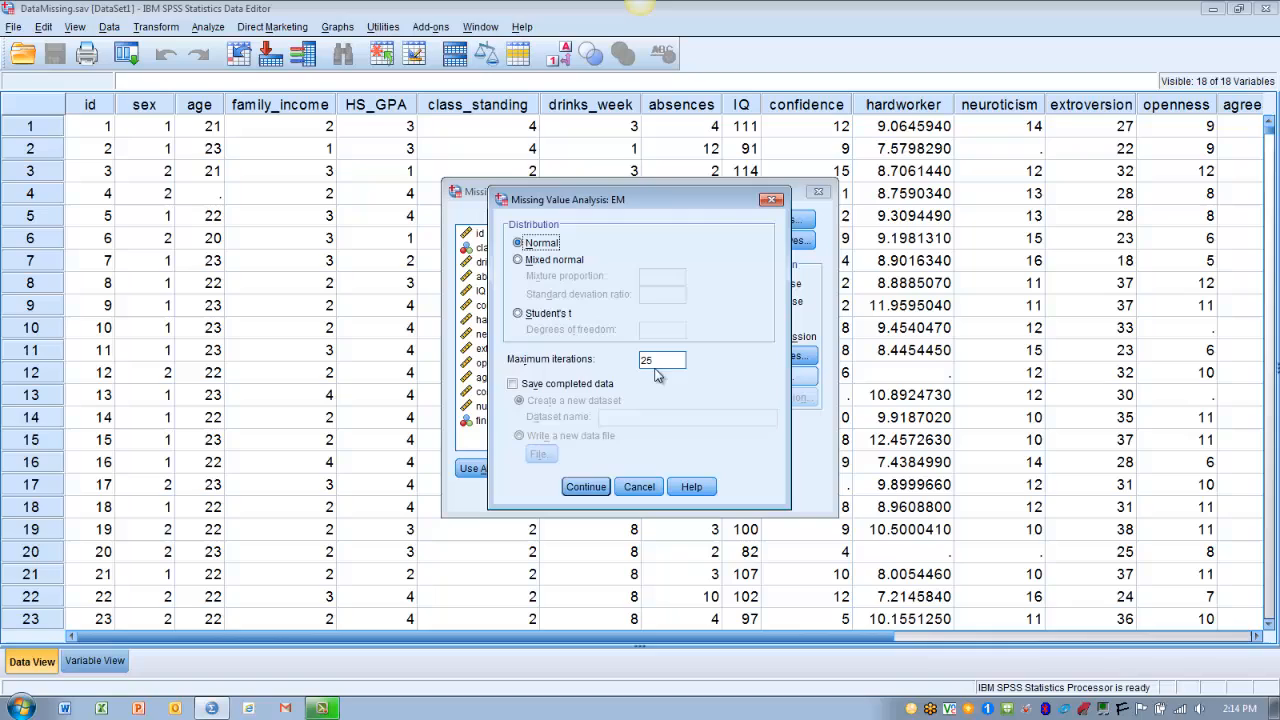
mouse_move(650, 386)
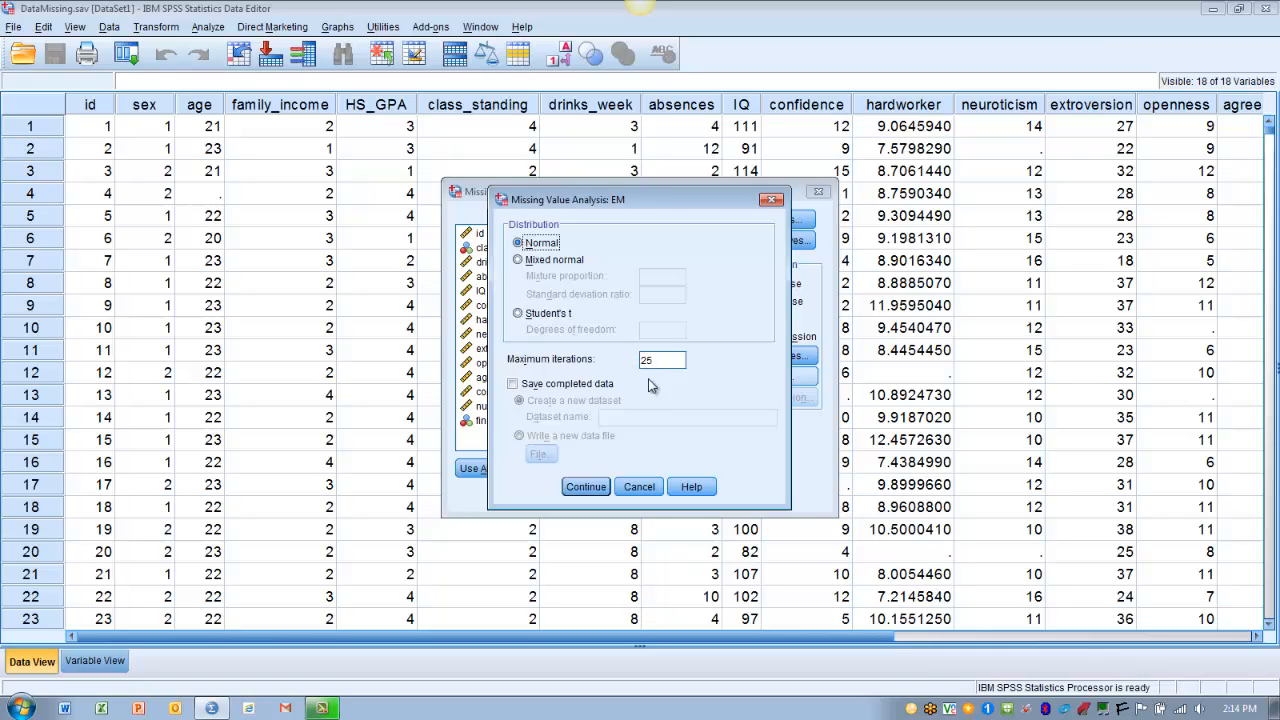
mouse_move(673, 390)
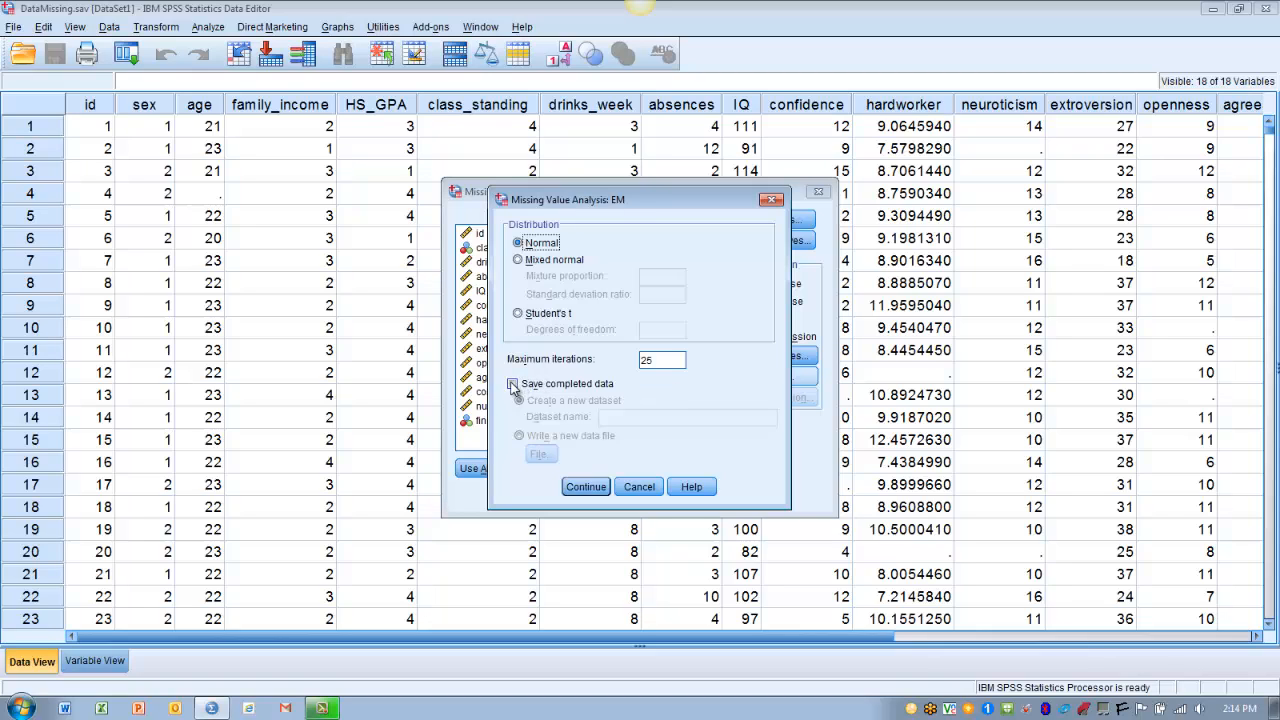
click(513, 384)
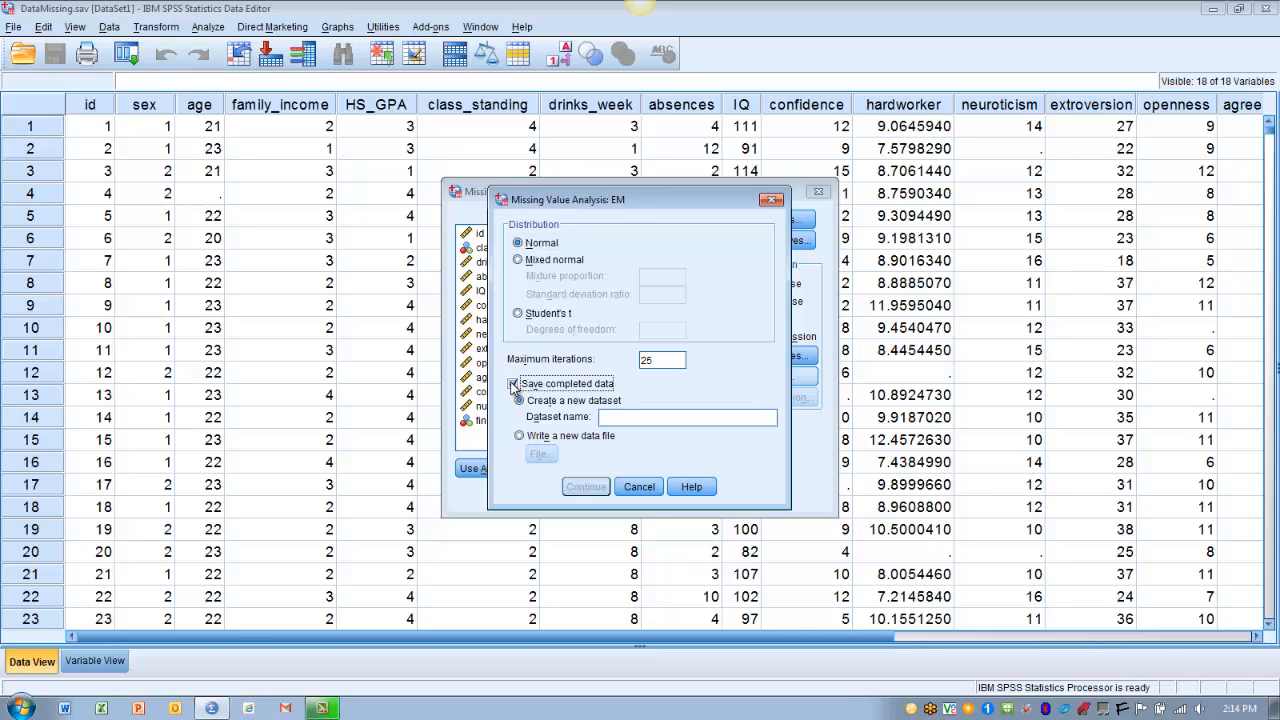
click(513, 383)
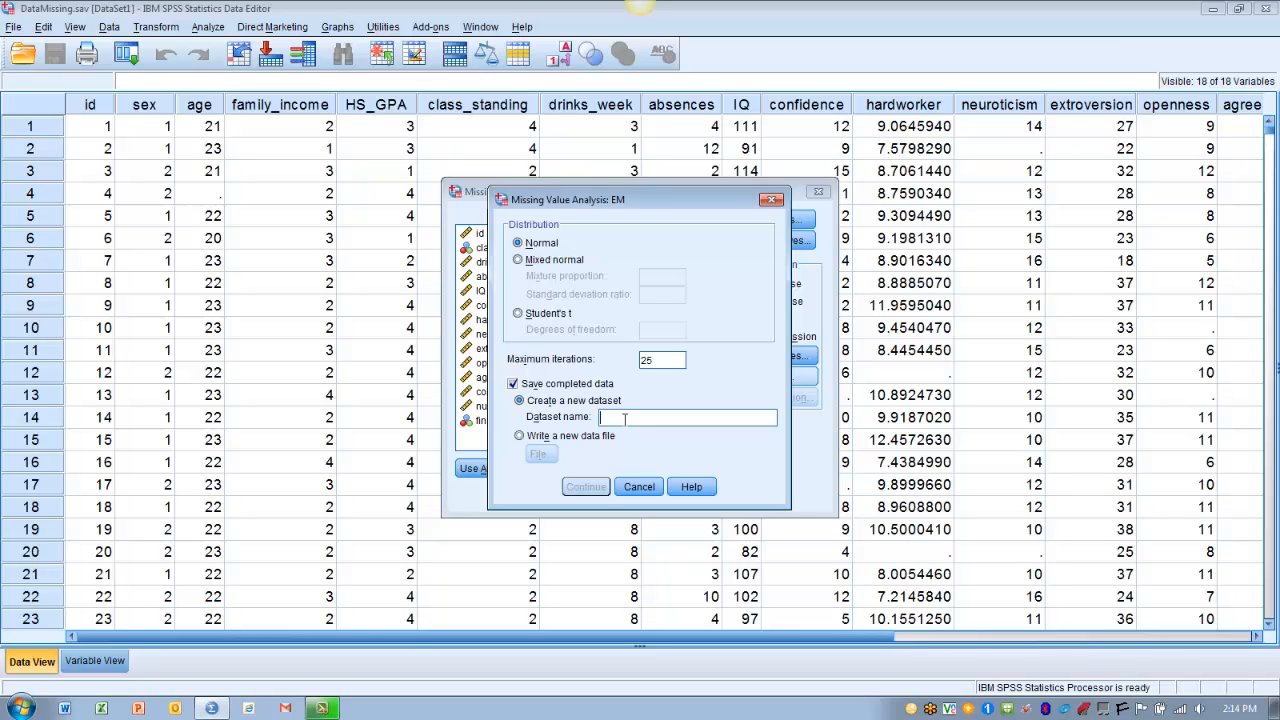
text(n)
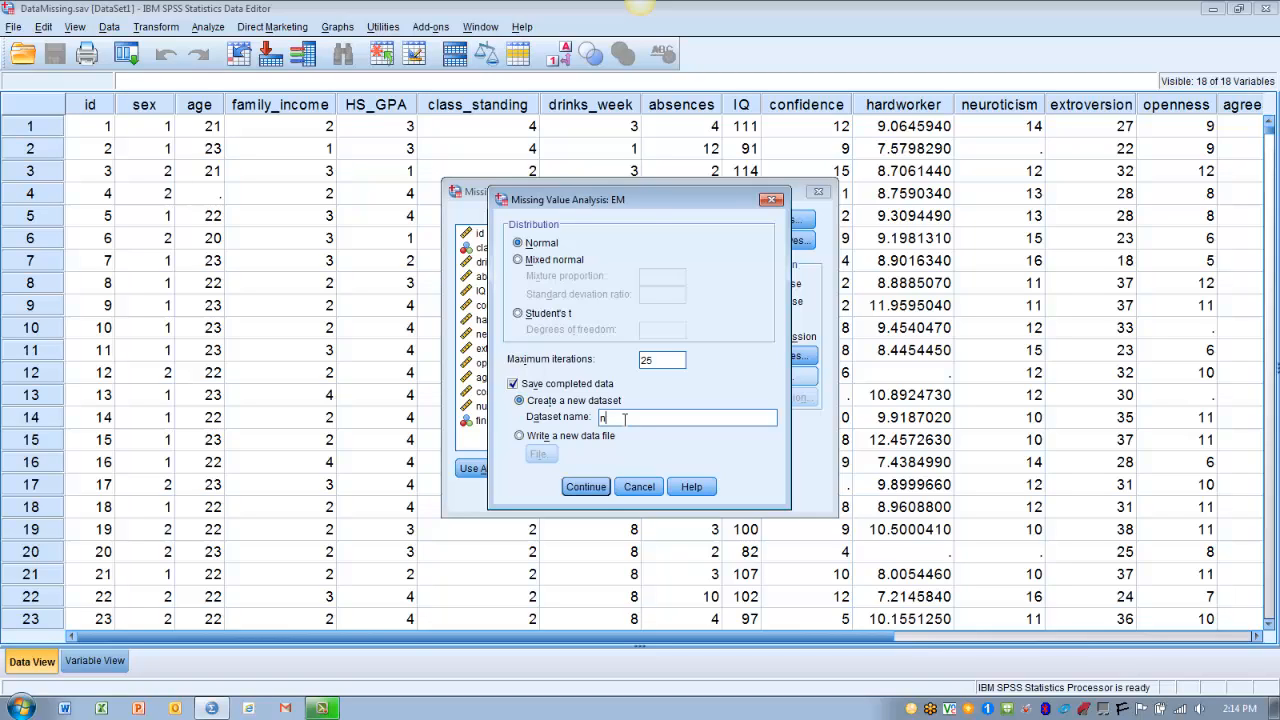
text(ew)
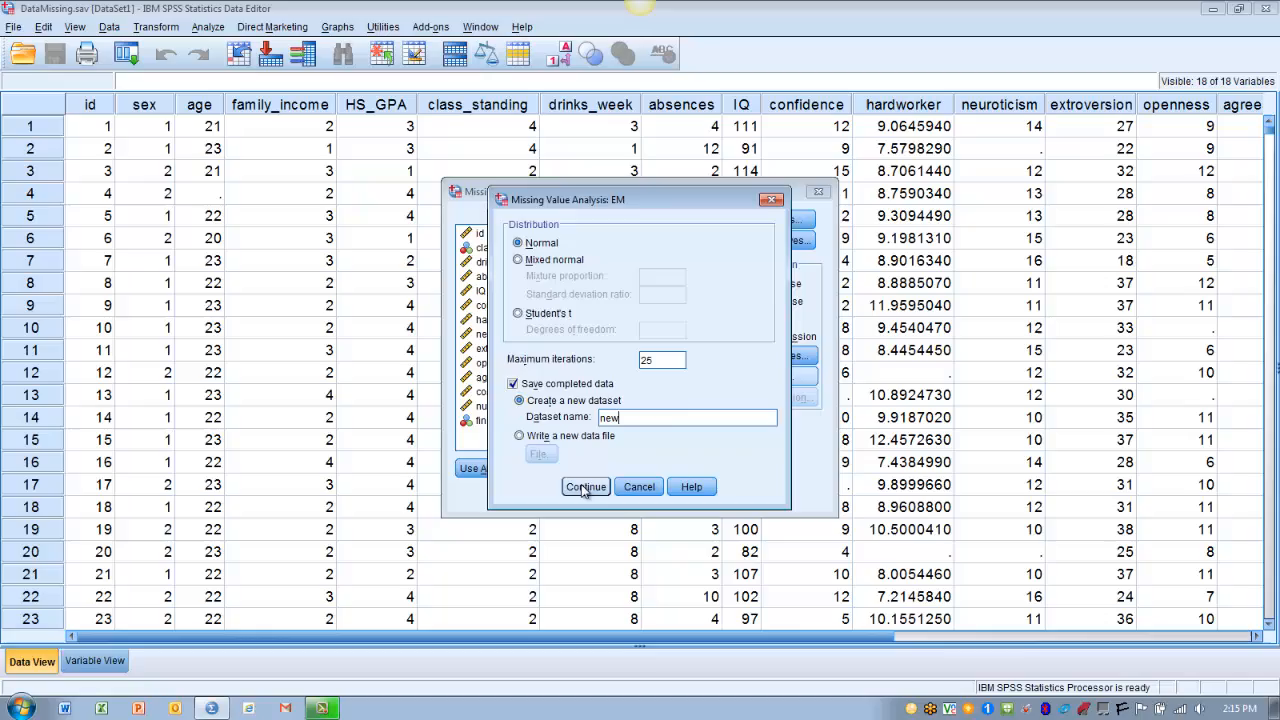
click(585, 486)
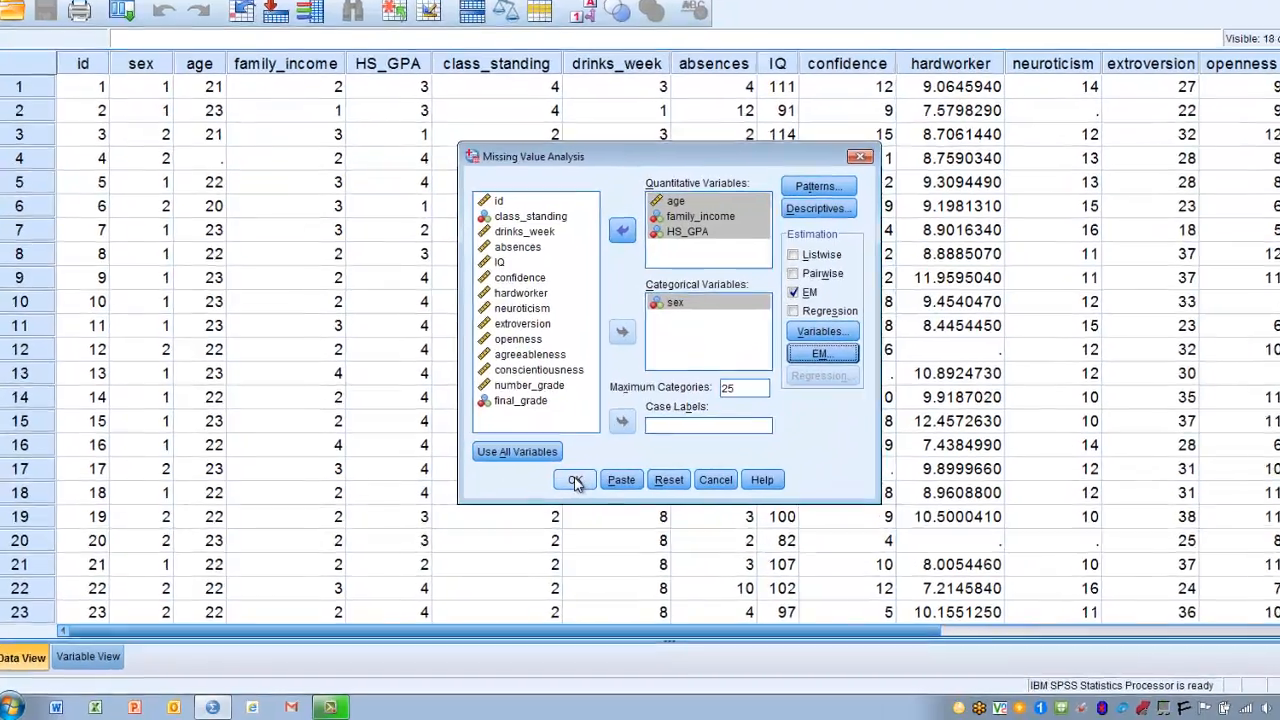
click(574, 480)
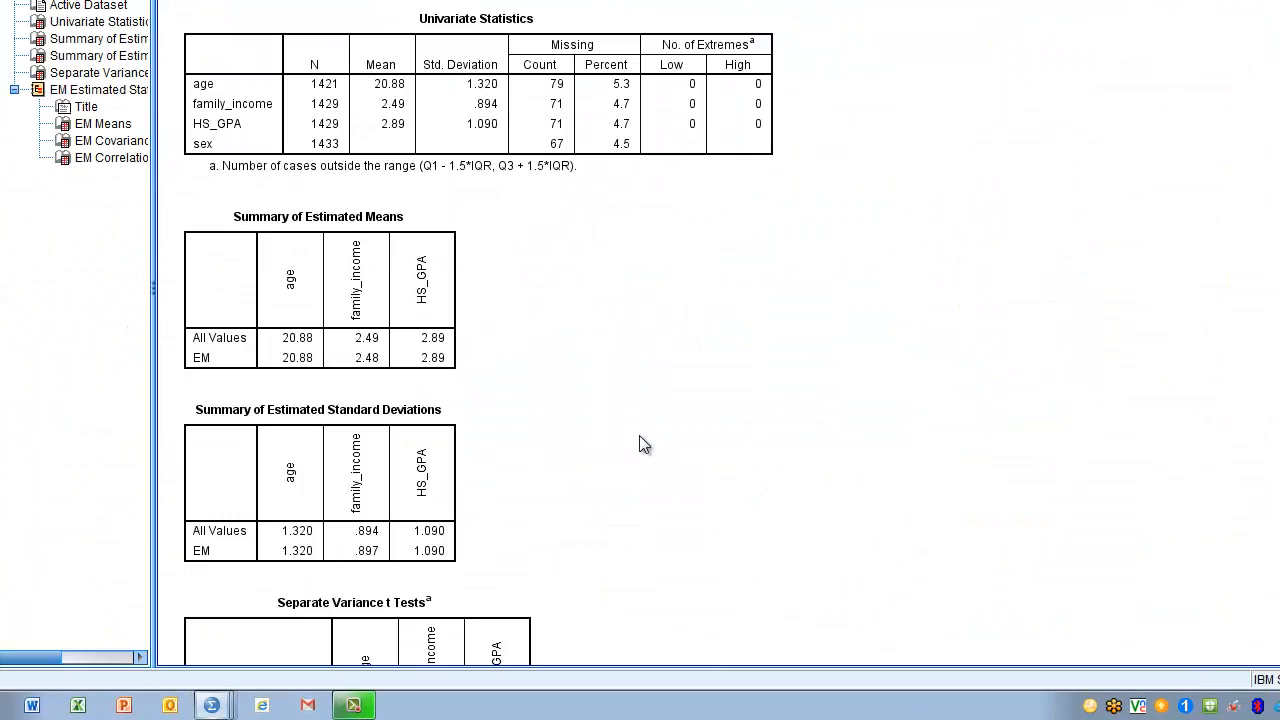
click(540, 105)
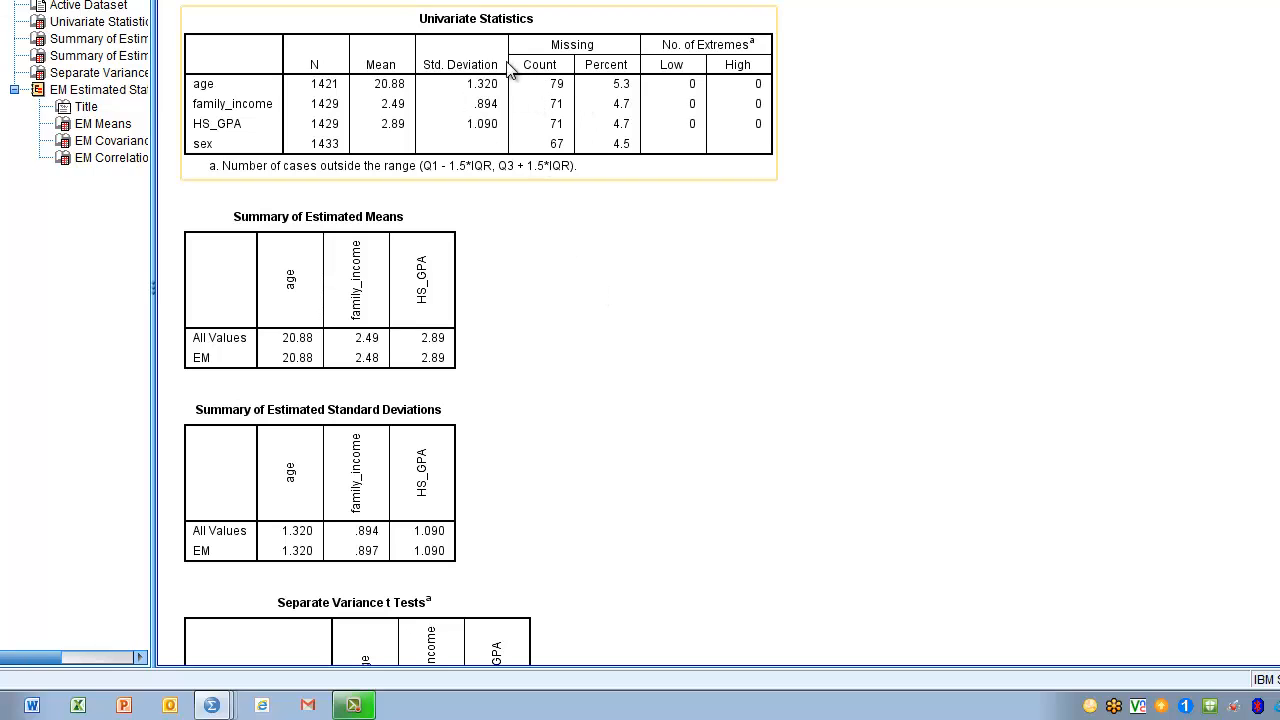
mouse_move(432, 132)
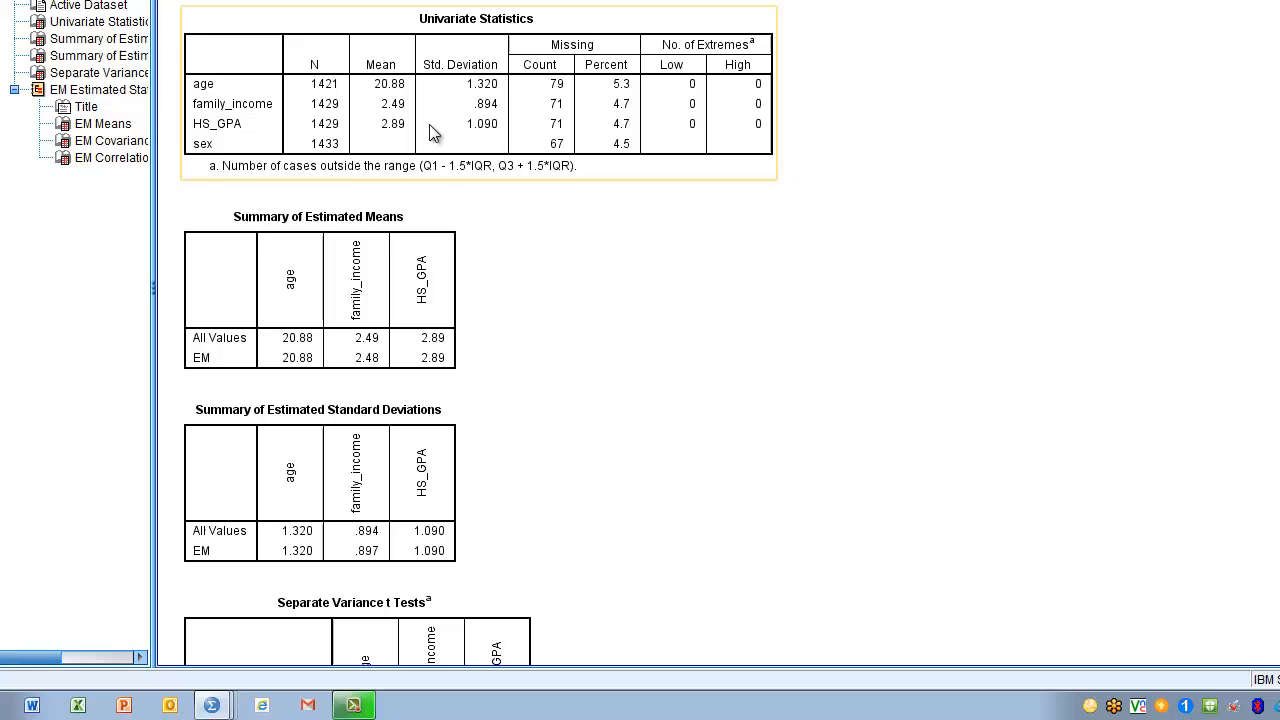
mouse_move(505, 165)
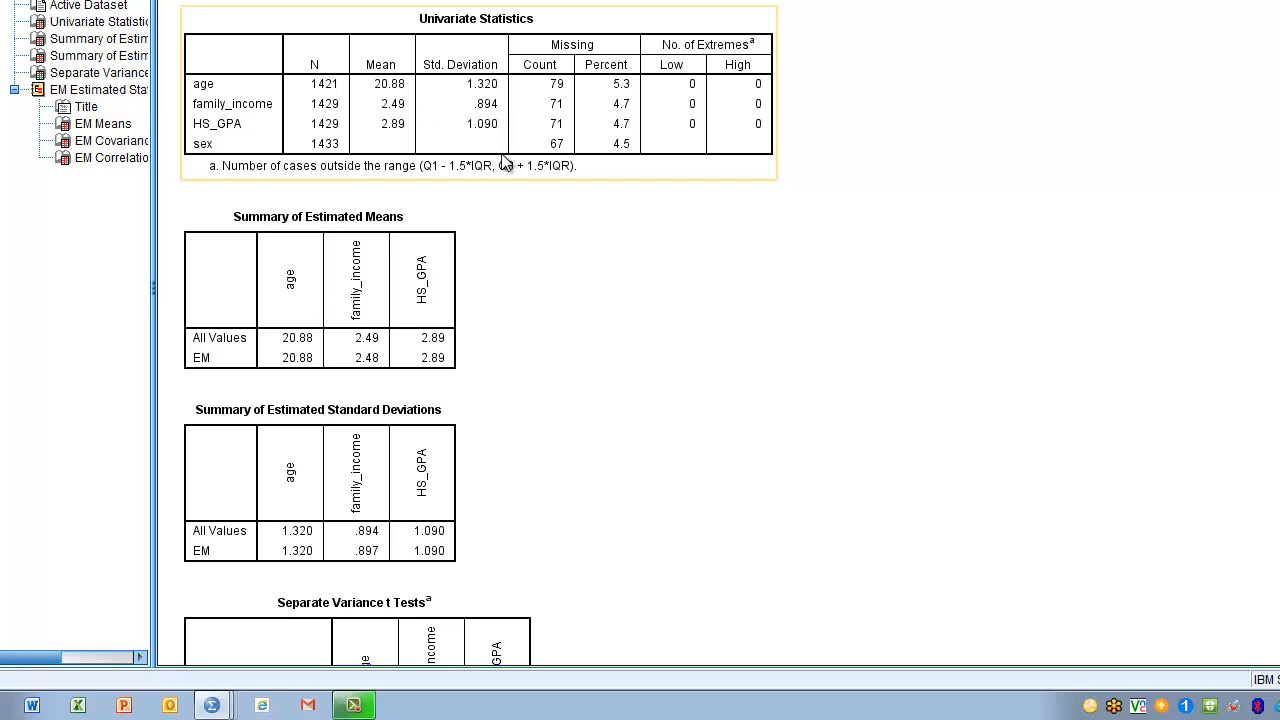
mouse_move(483, 148)
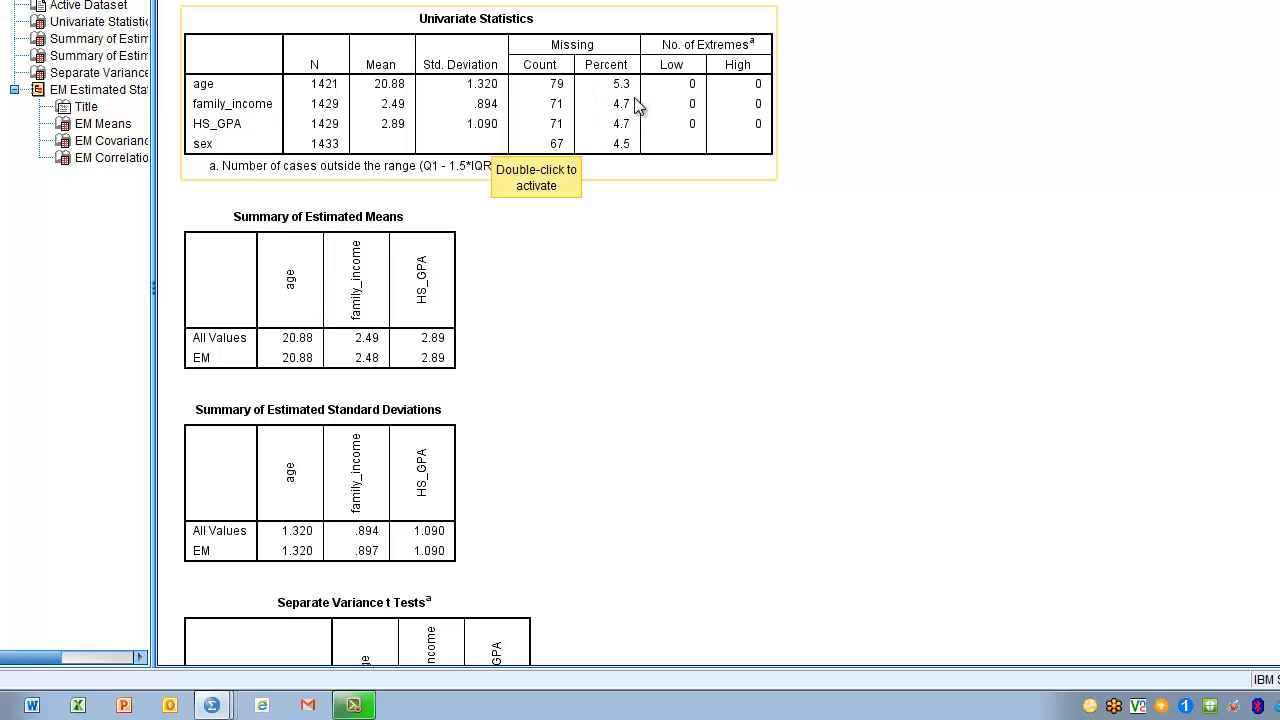
mouse_move(608, 135)
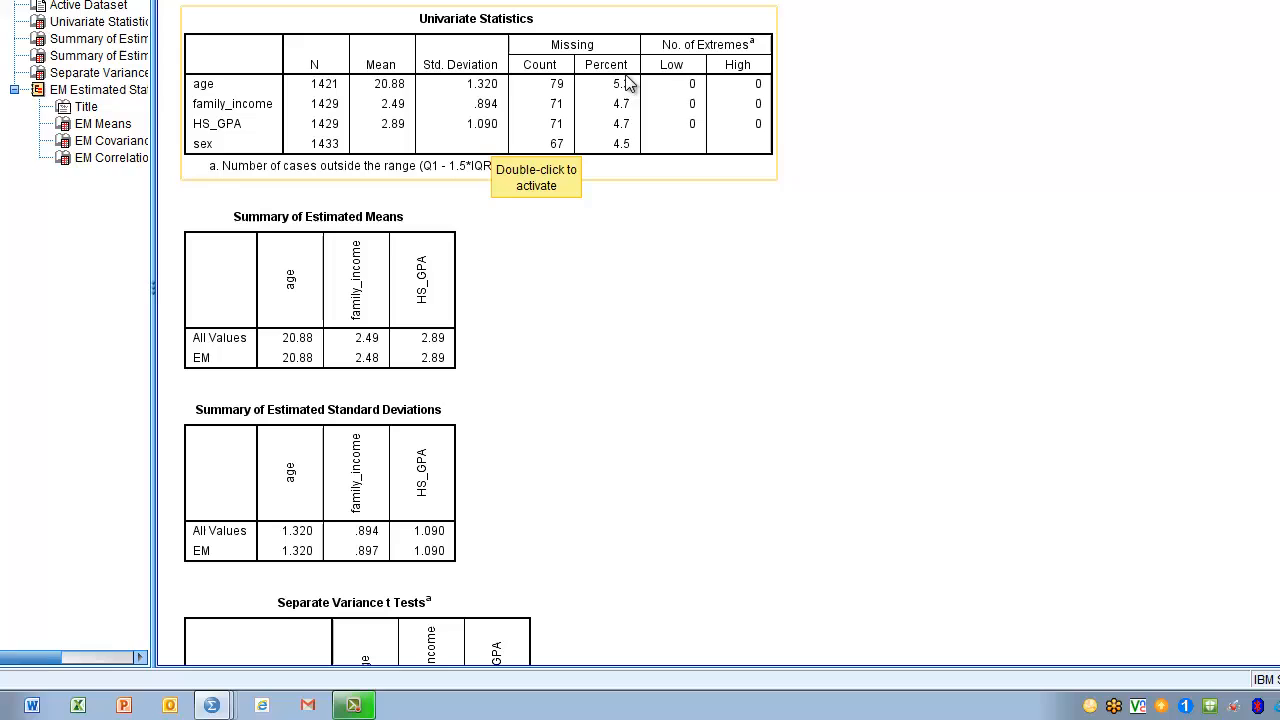
mouse_move(608, 151)
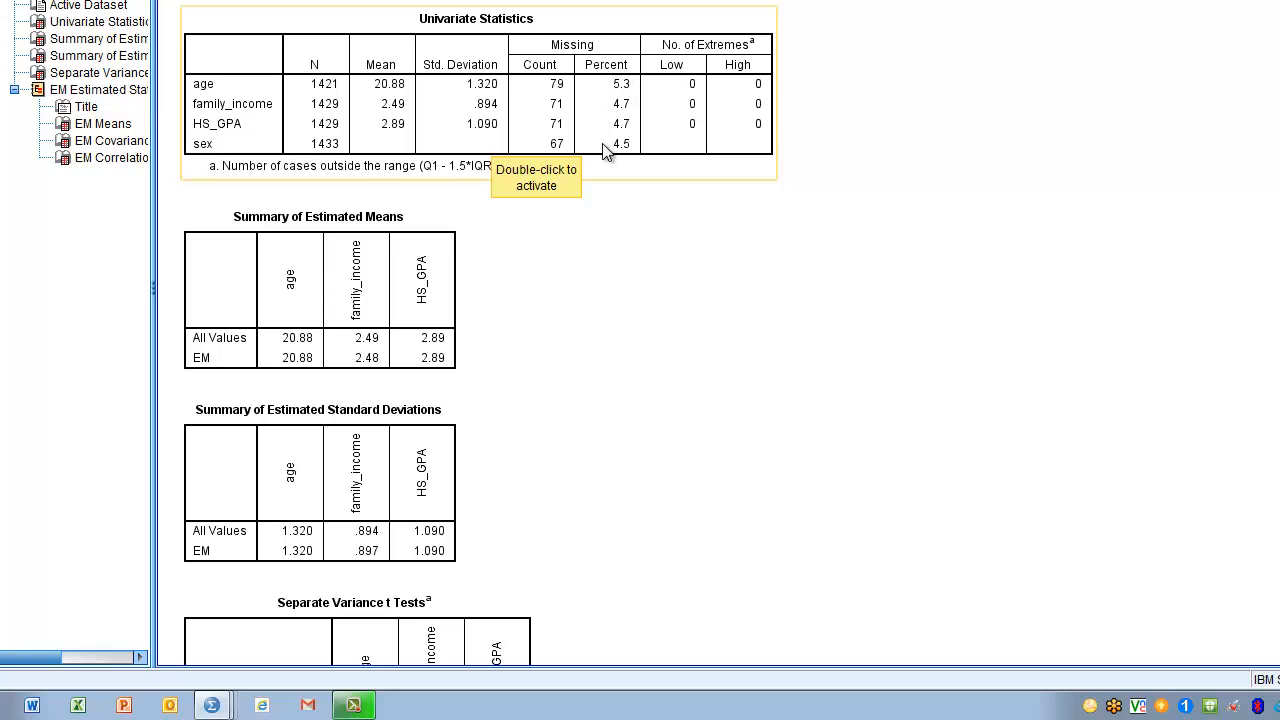
mouse_move(611, 104)
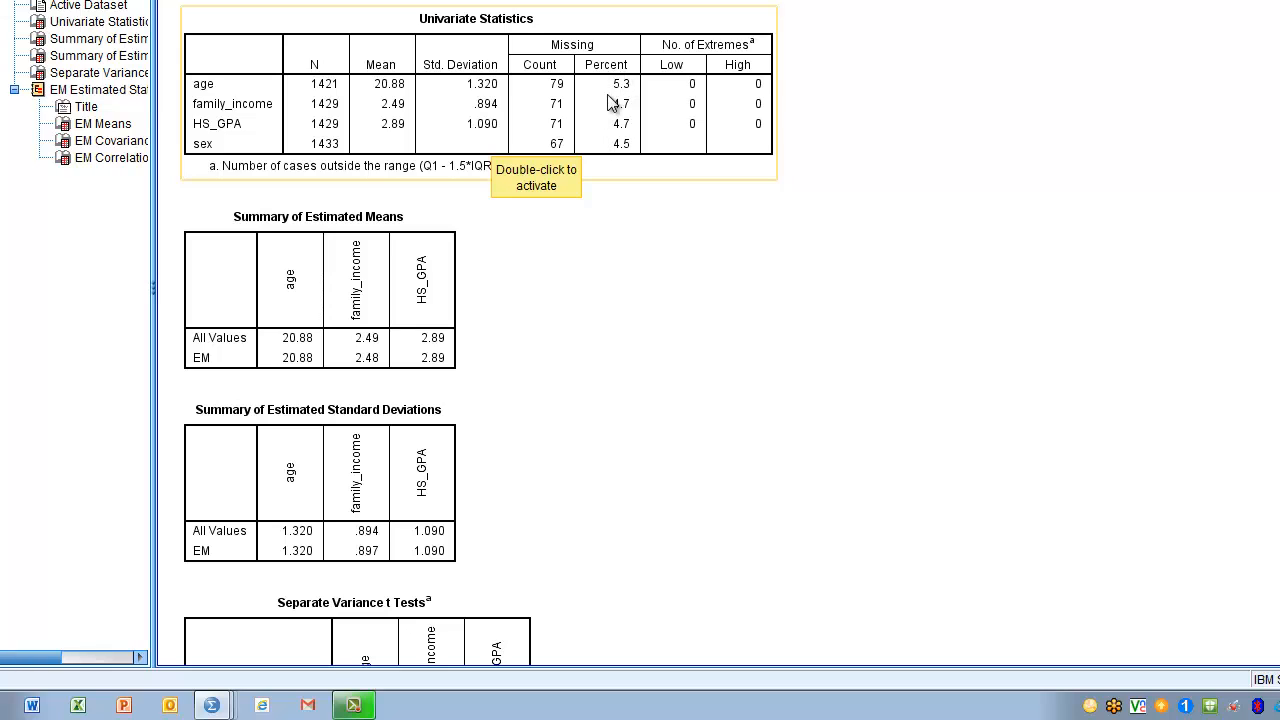
mouse_move(617, 158)
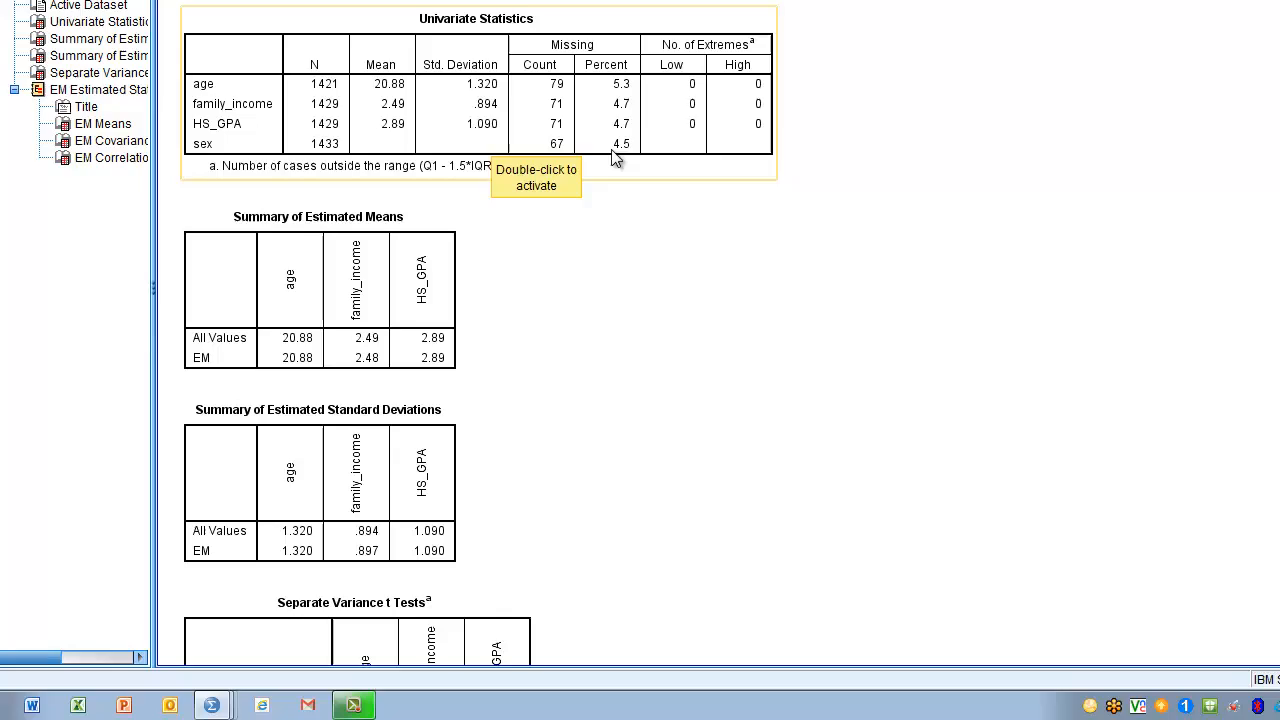
scroll(down, 3)
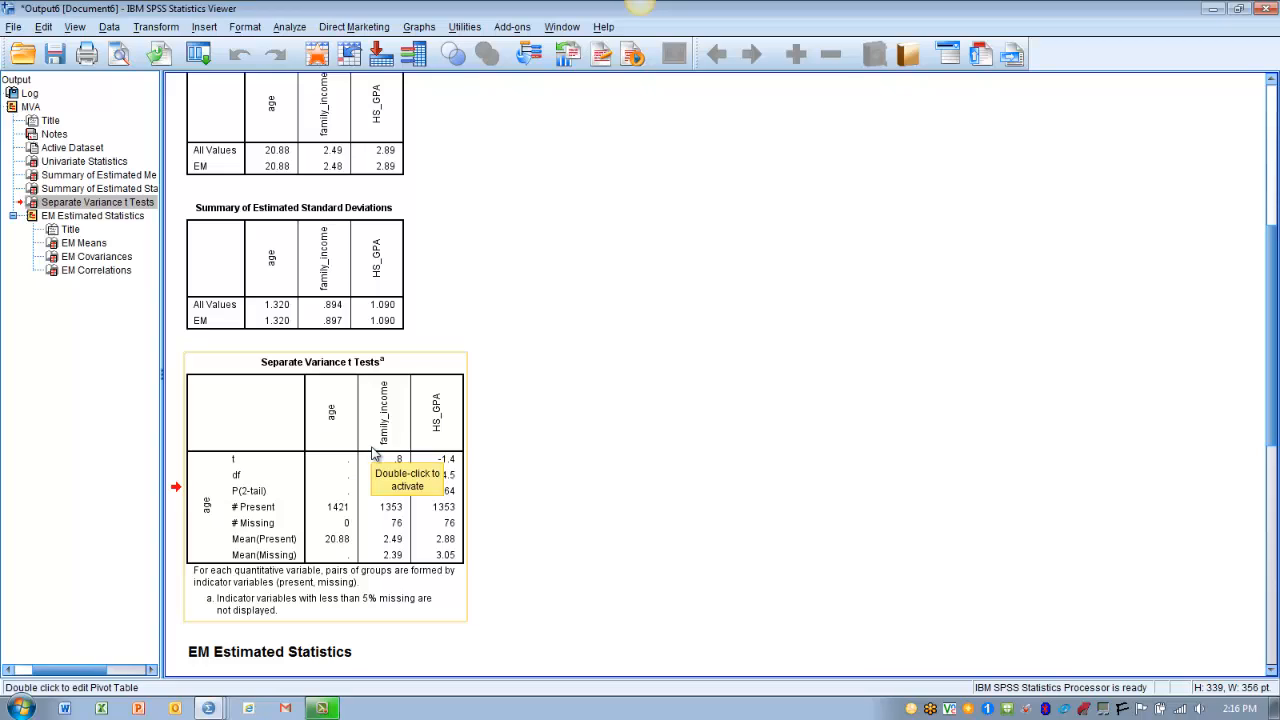
mouse_move(557, 486)
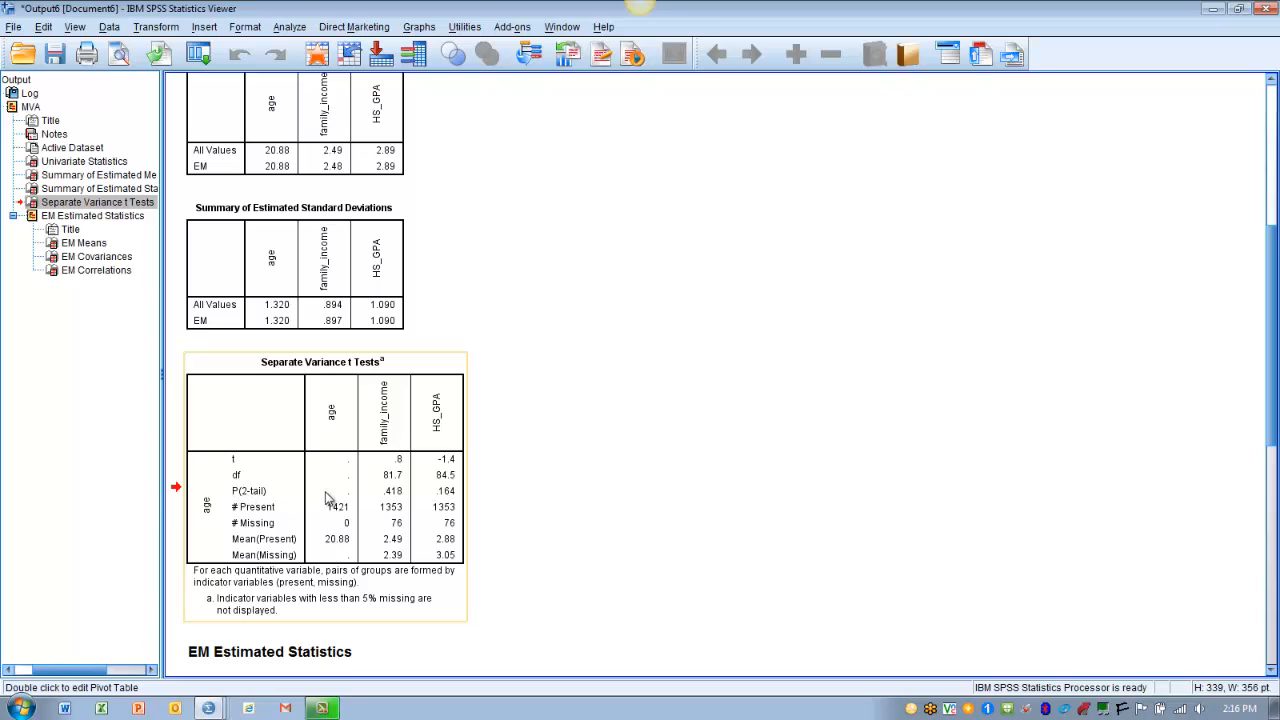
mouse_move(392, 498)
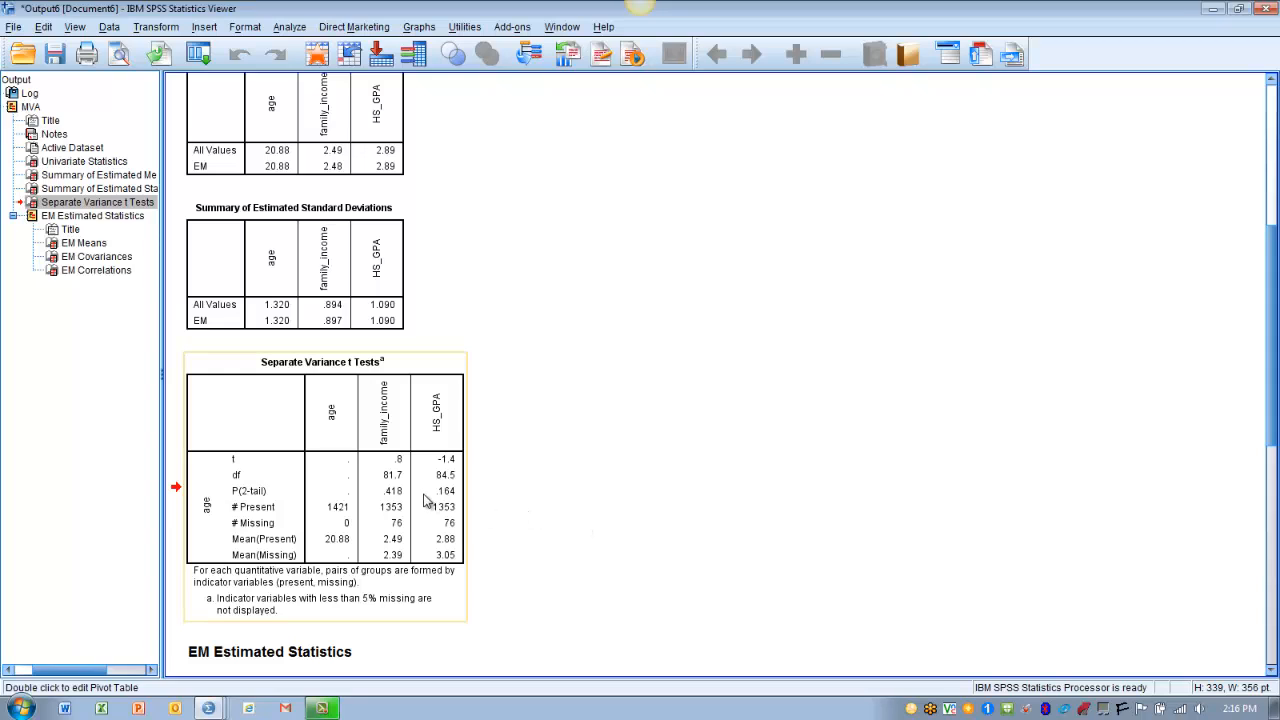
mouse_move(425, 494)
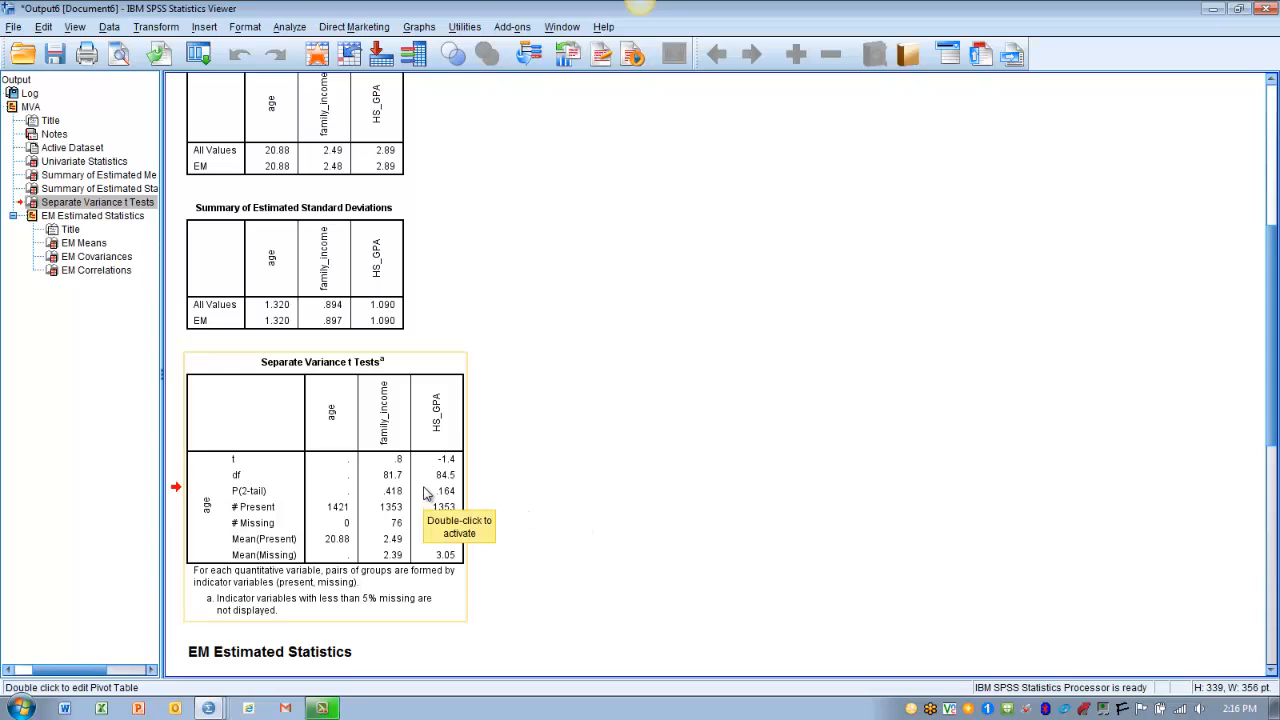
mouse_move(505, 507)
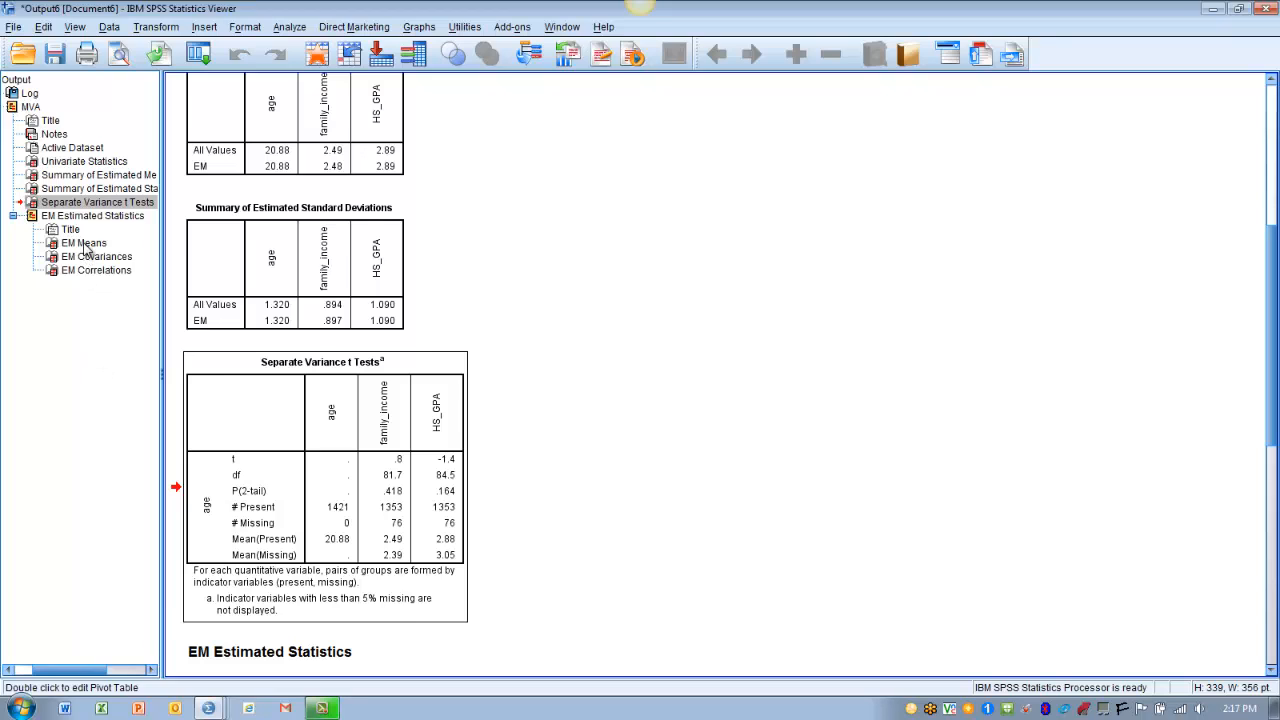
Show the EM Means table with Little's MCAR test (Sig. = .717).
click(83, 242)
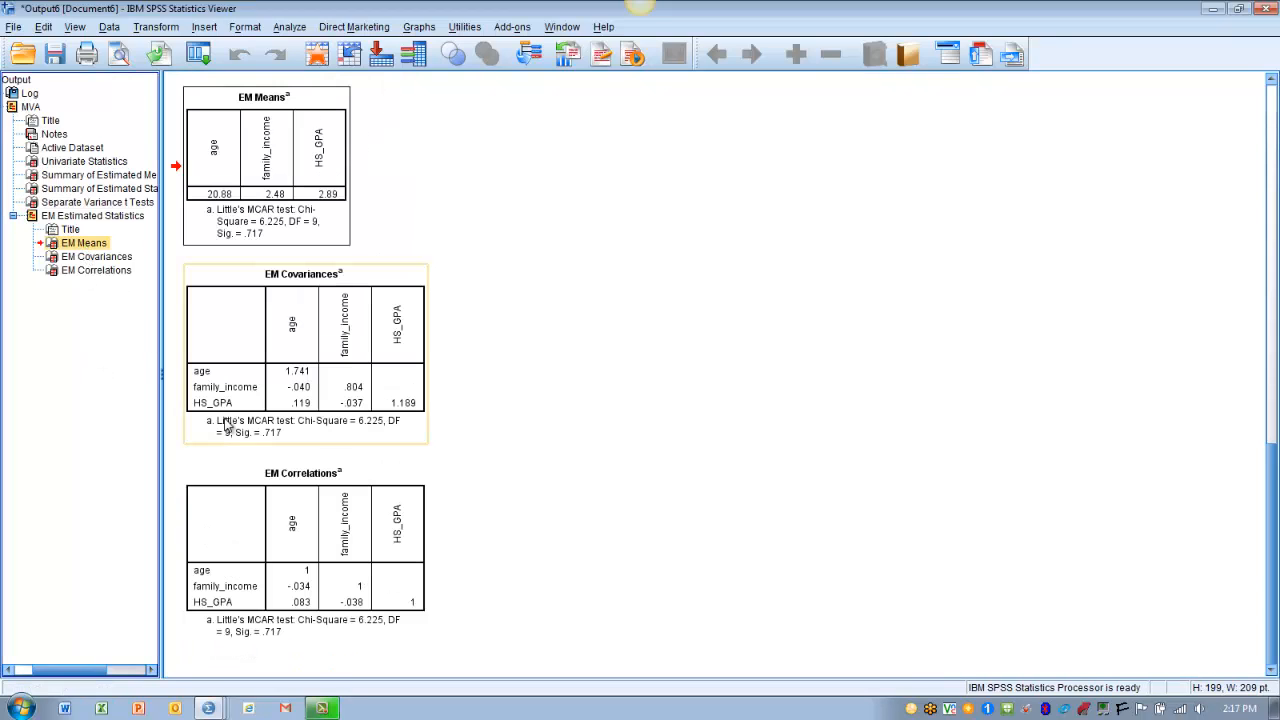
click(265, 215)
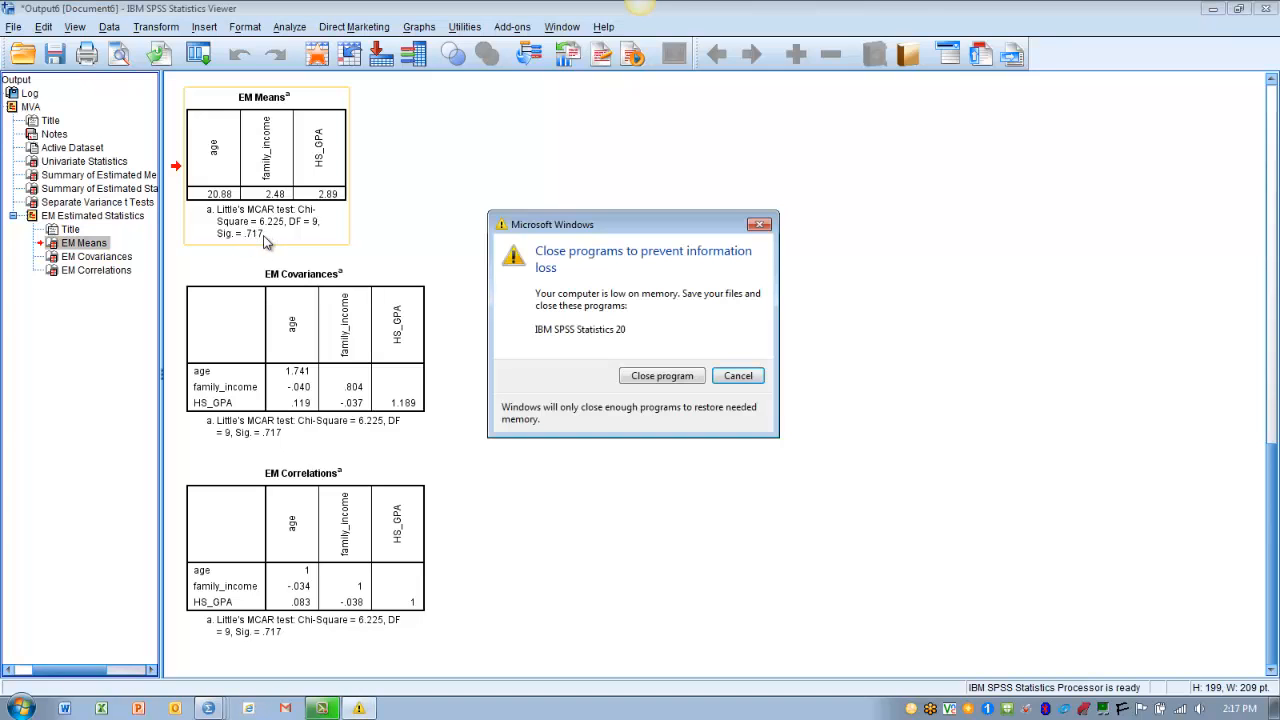
click(738, 375)
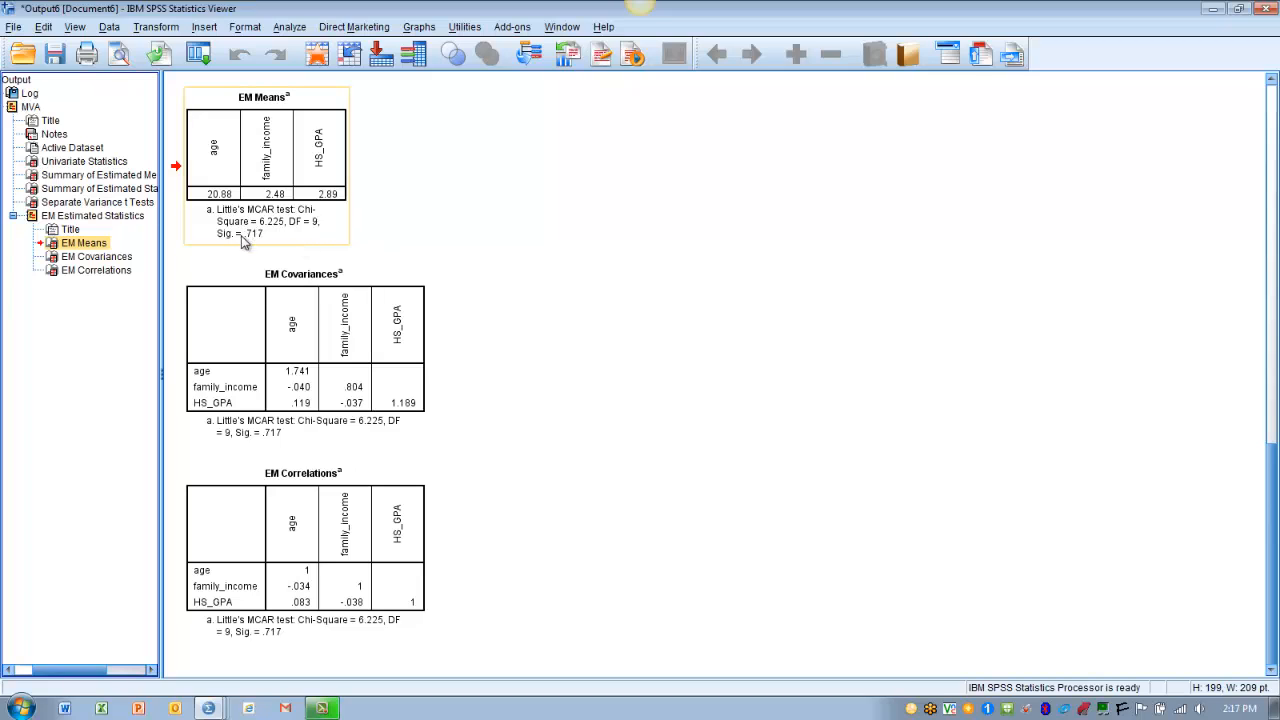
mouse_move(288, 243)
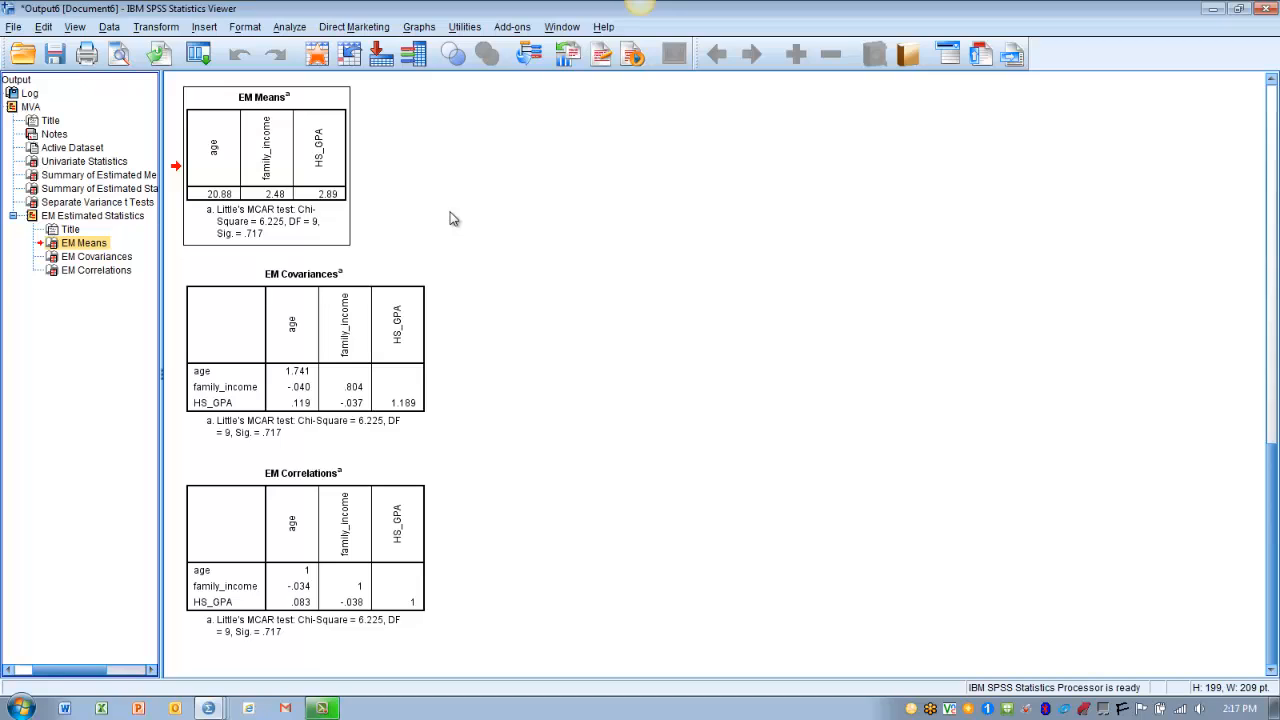
mouse_move(420, 251)
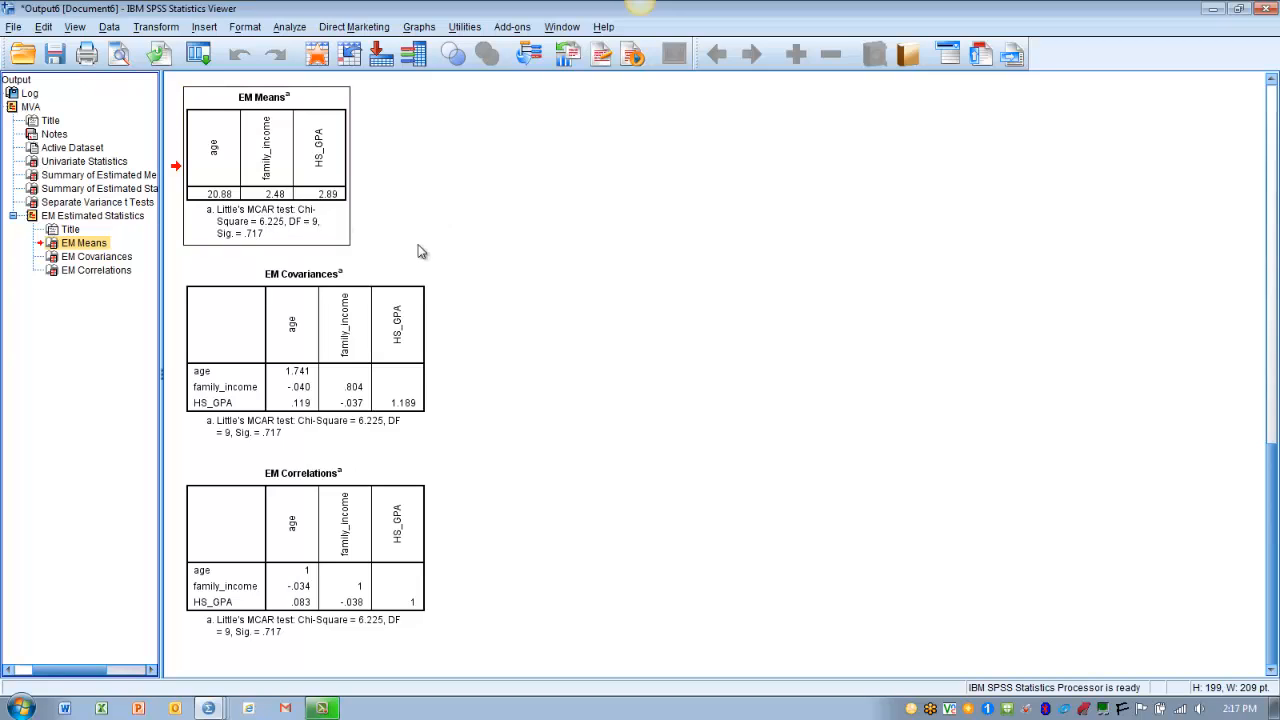
mouse_move(471, 242)
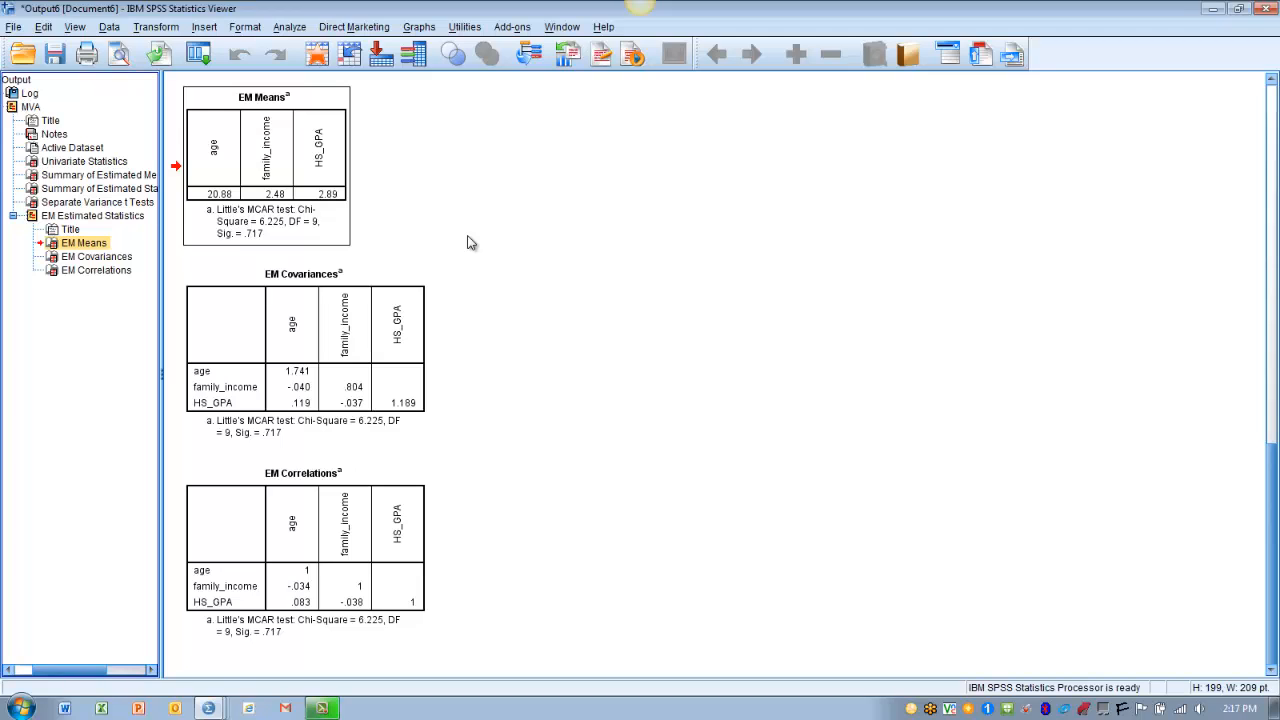
mouse_move(474, 416)
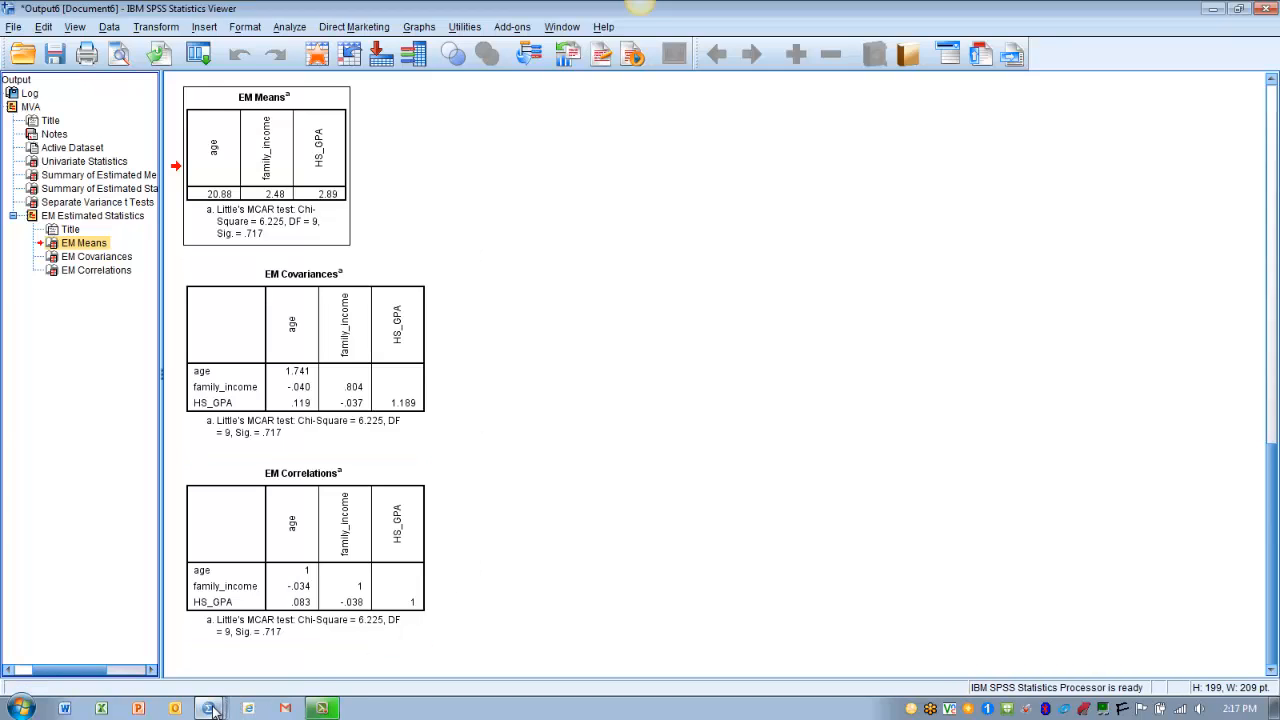
click(208, 708)
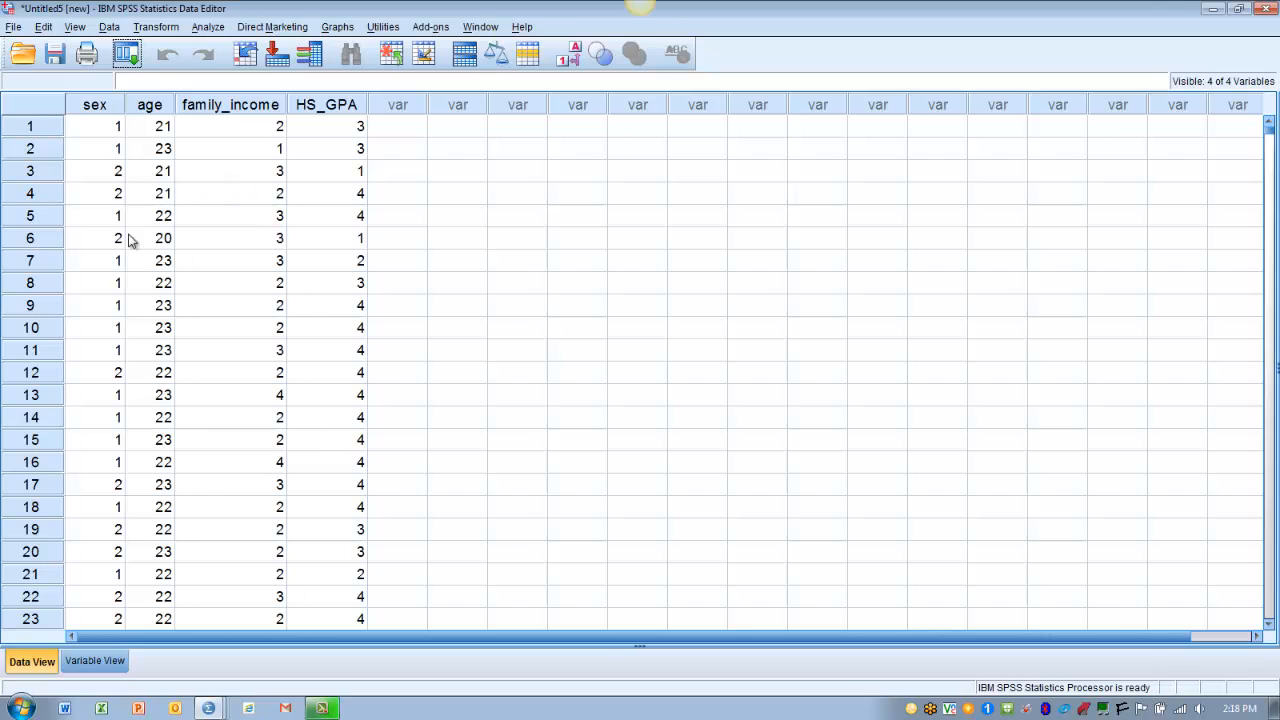
mouse_move(220, 234)
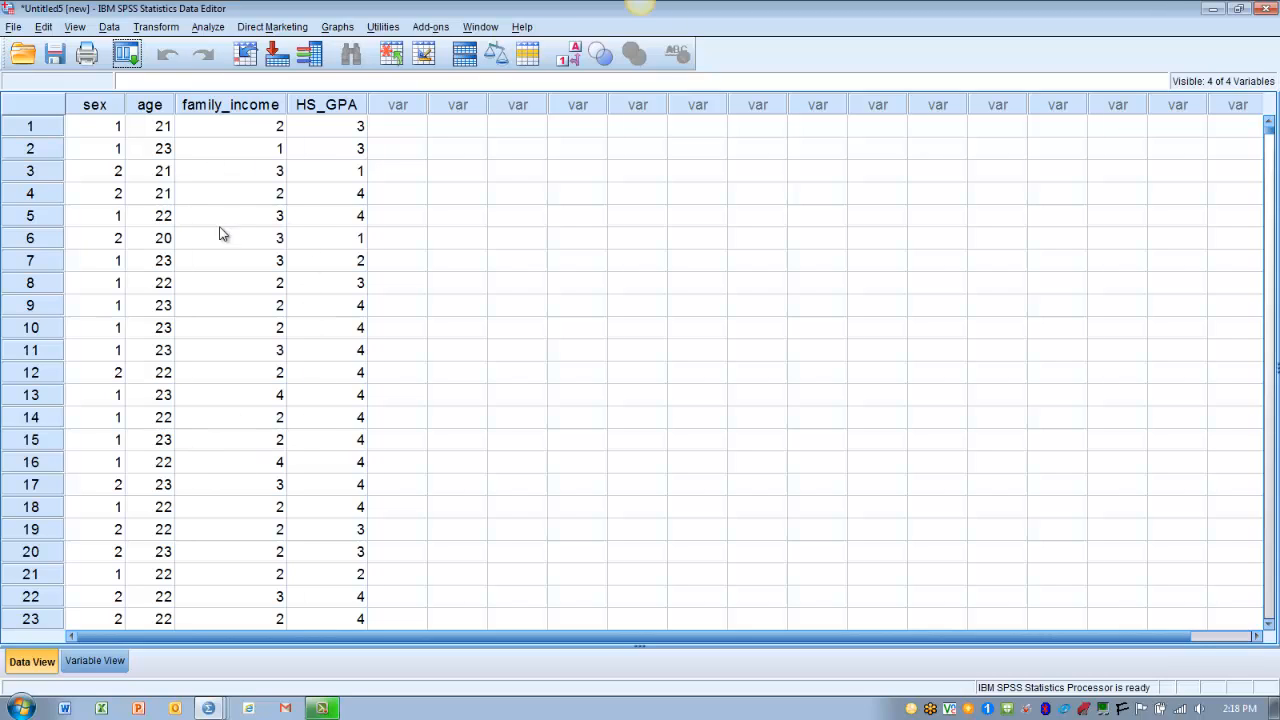